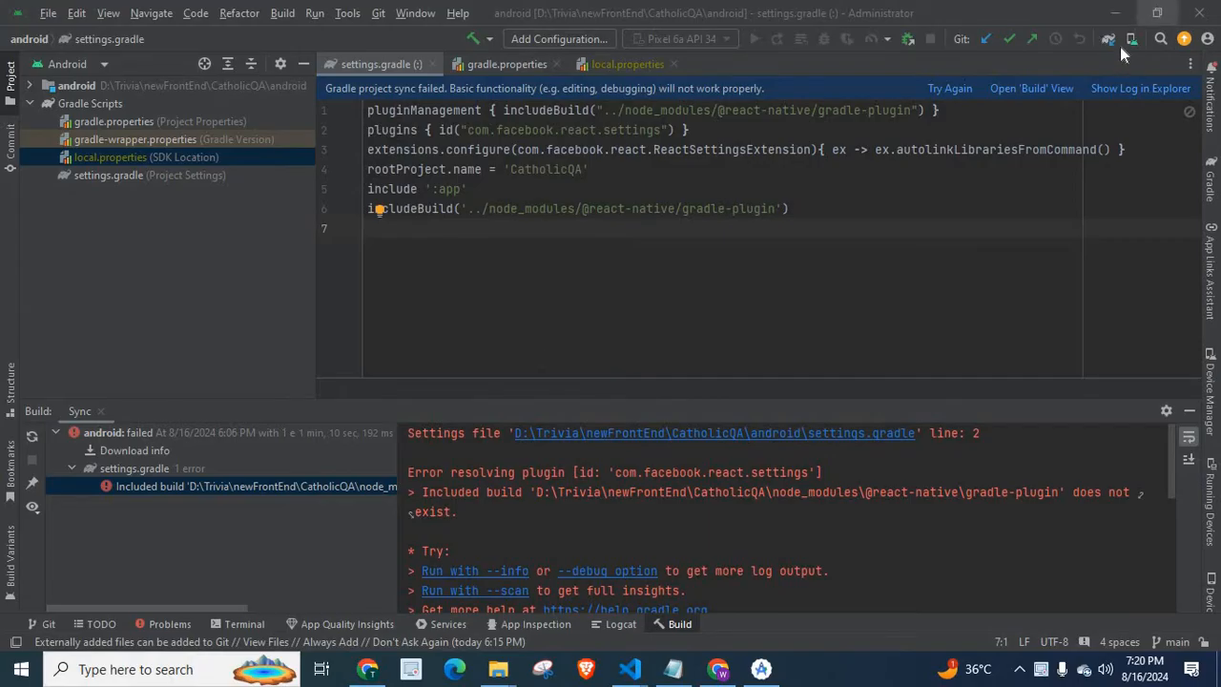
mouse_move(1108, 38)
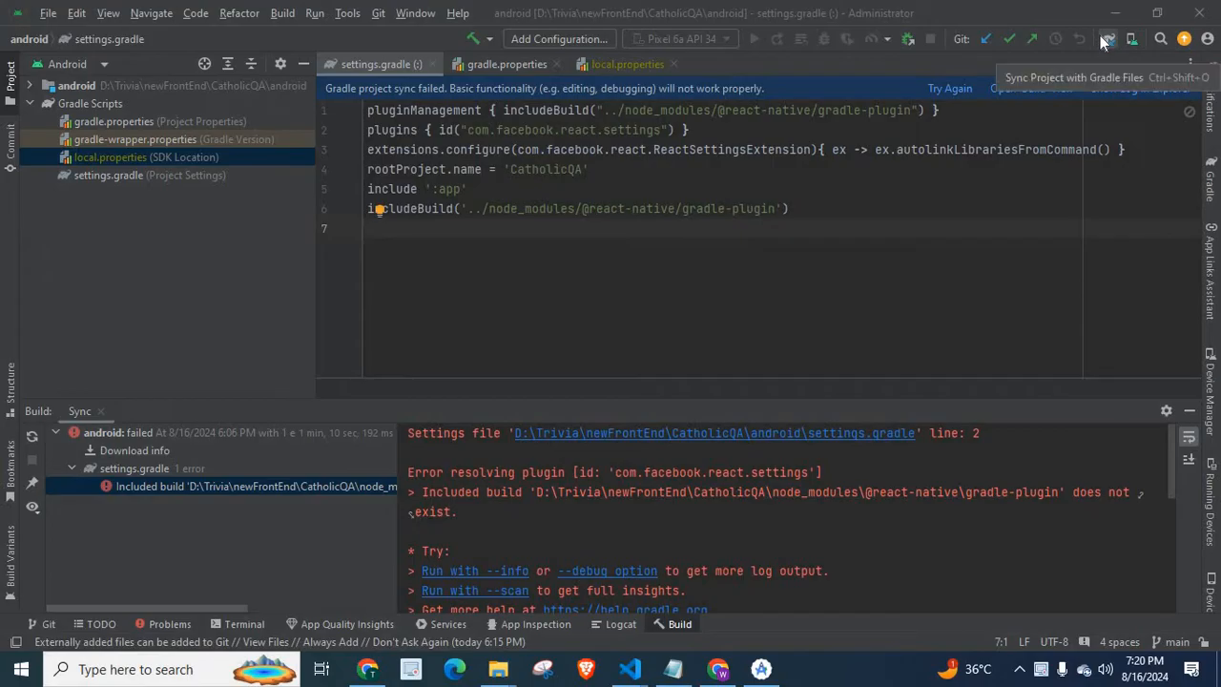
mouse_move(1106, 38)
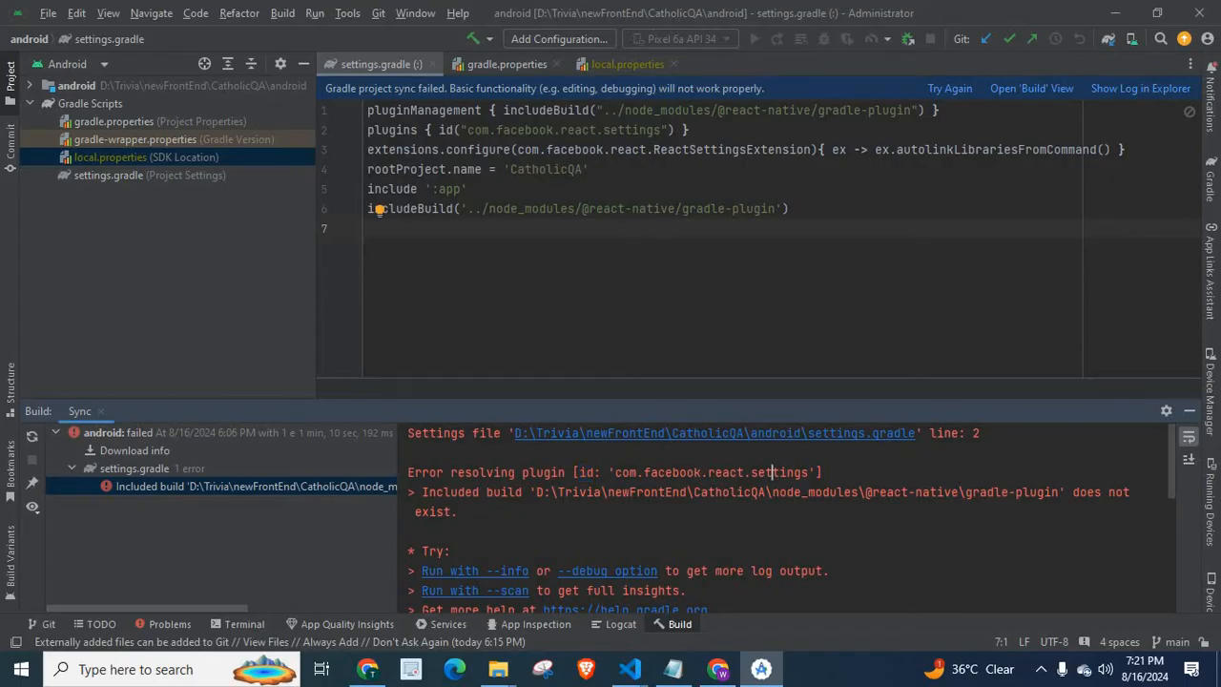
Review the 'does not exist' error in the Android Studio build output.
double_click(816, 492)
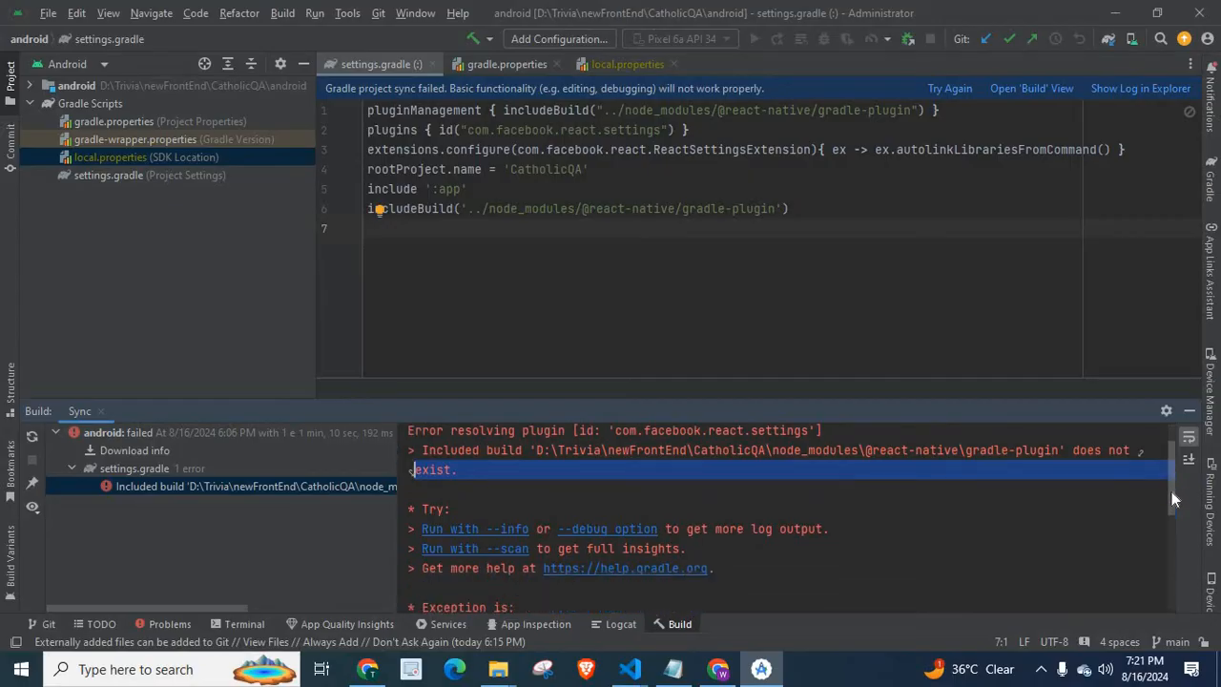
scroll(down, 3)
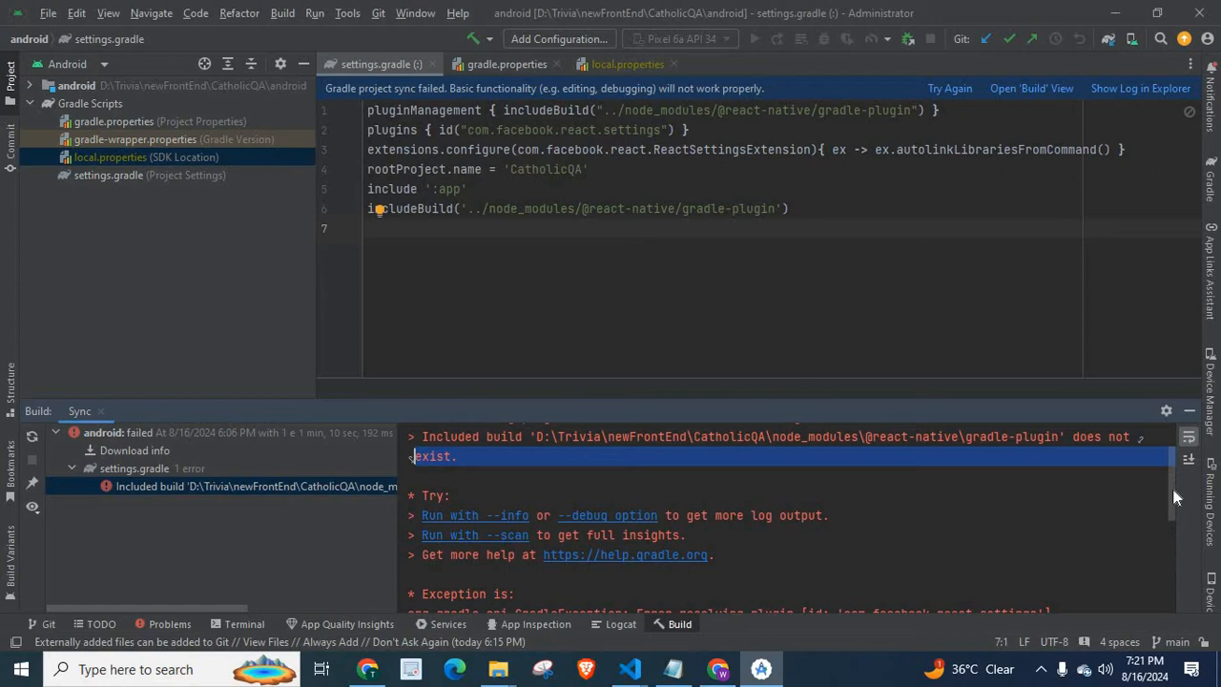
scroll(down, 3)
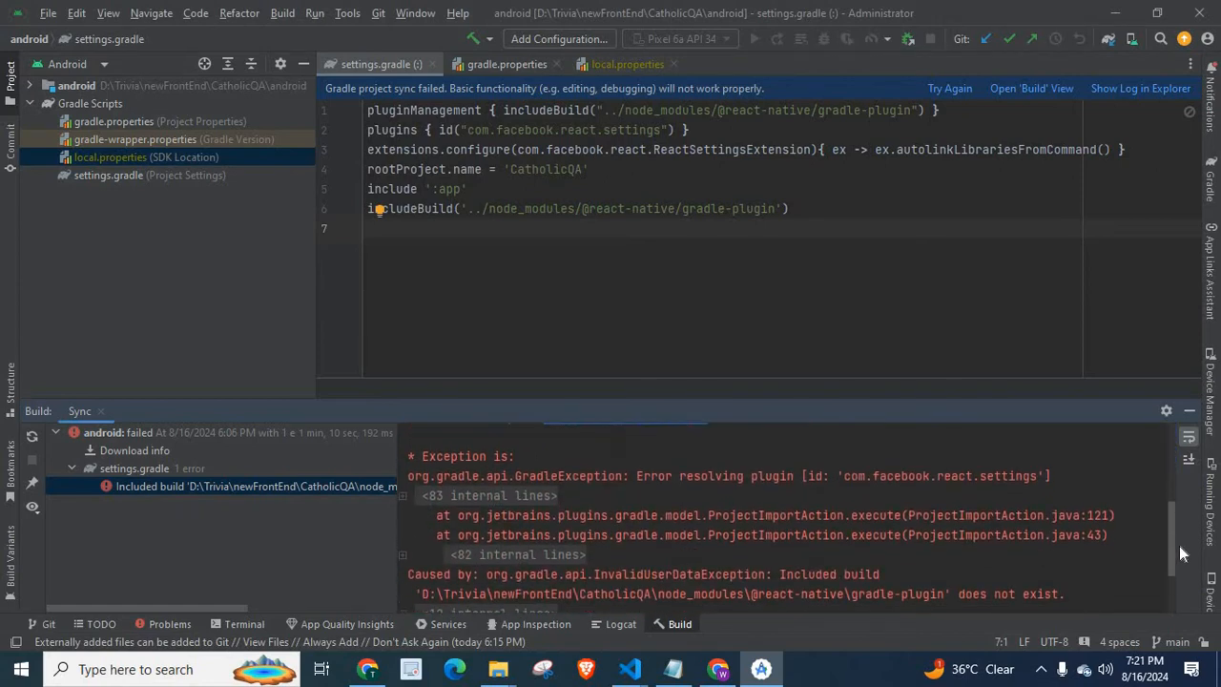
scroll(up, 3)
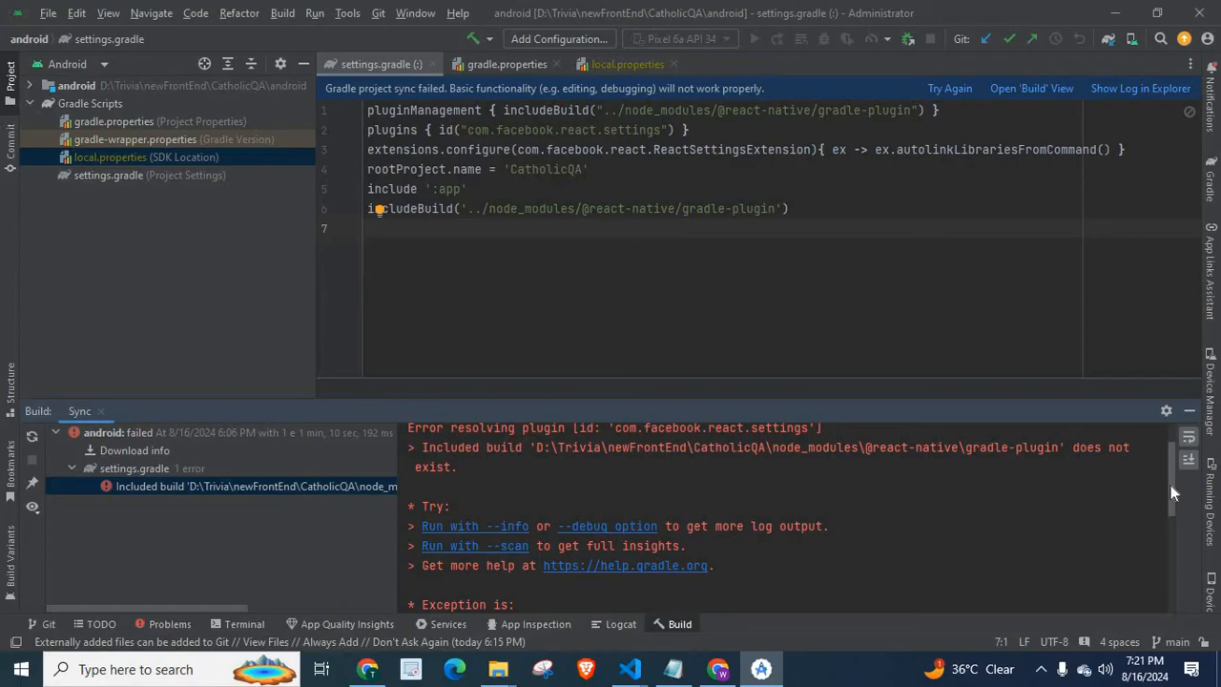
scroll(up, 3)
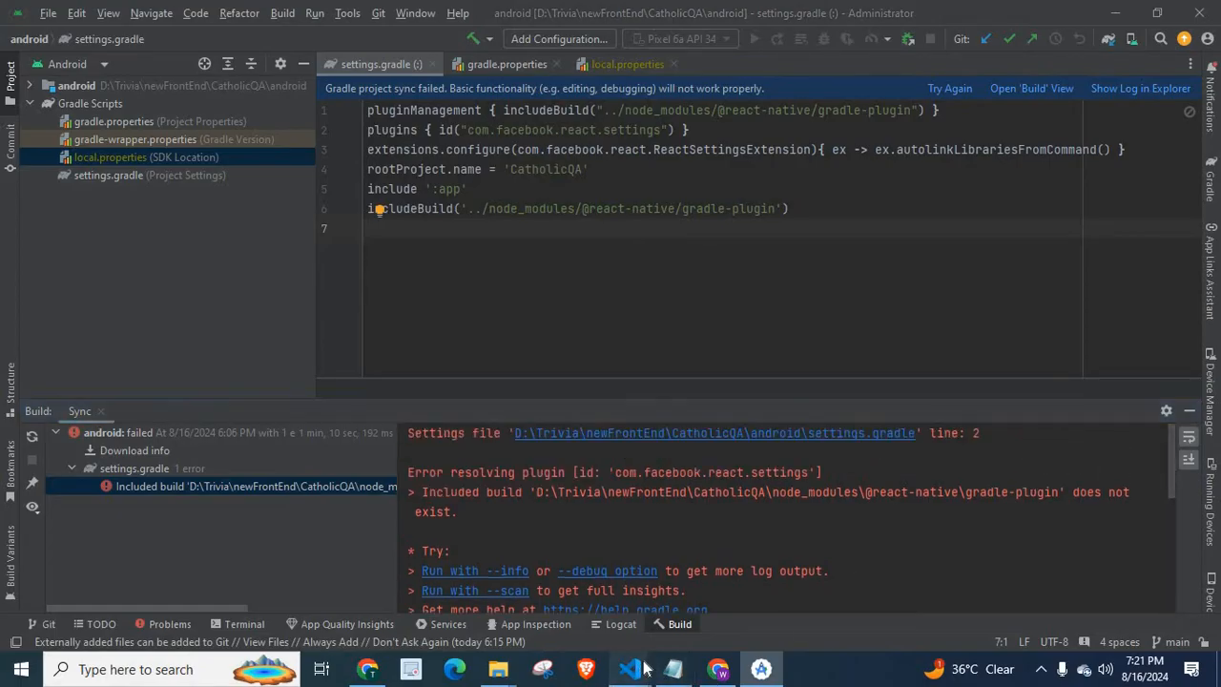
Switch to VS Code and stage 'npm i' at the CatholicQA terminal prompt without running it.
click(630, 667)
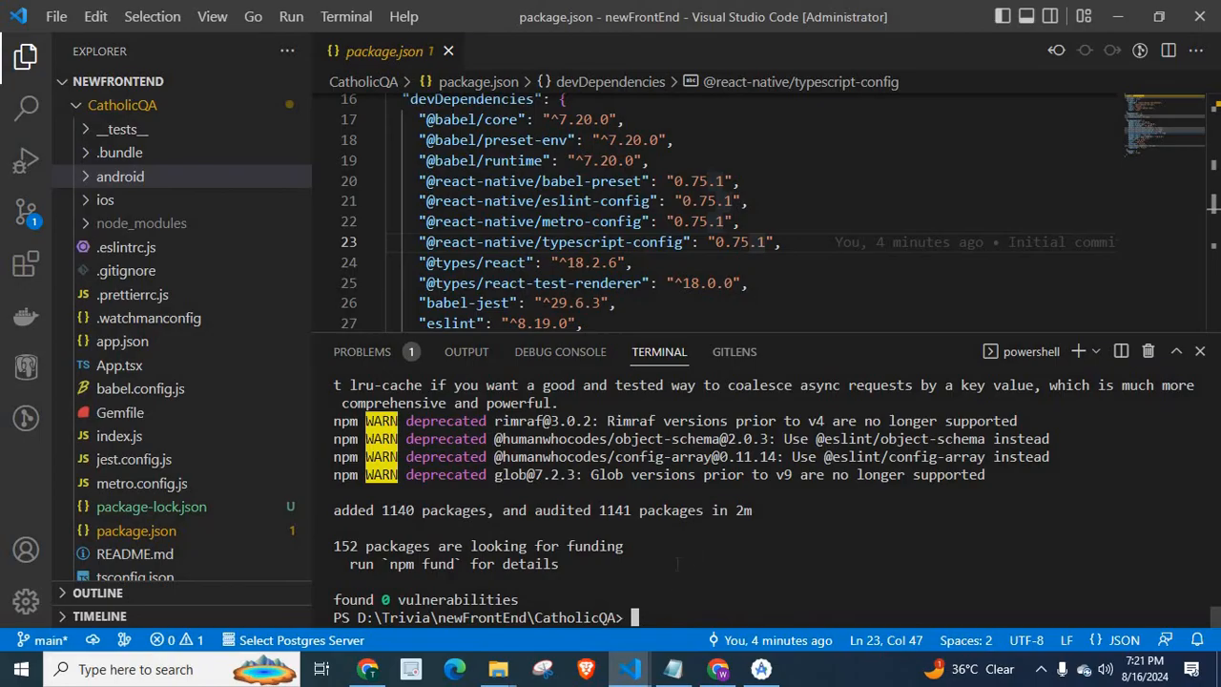
mouse_move(210, 288)
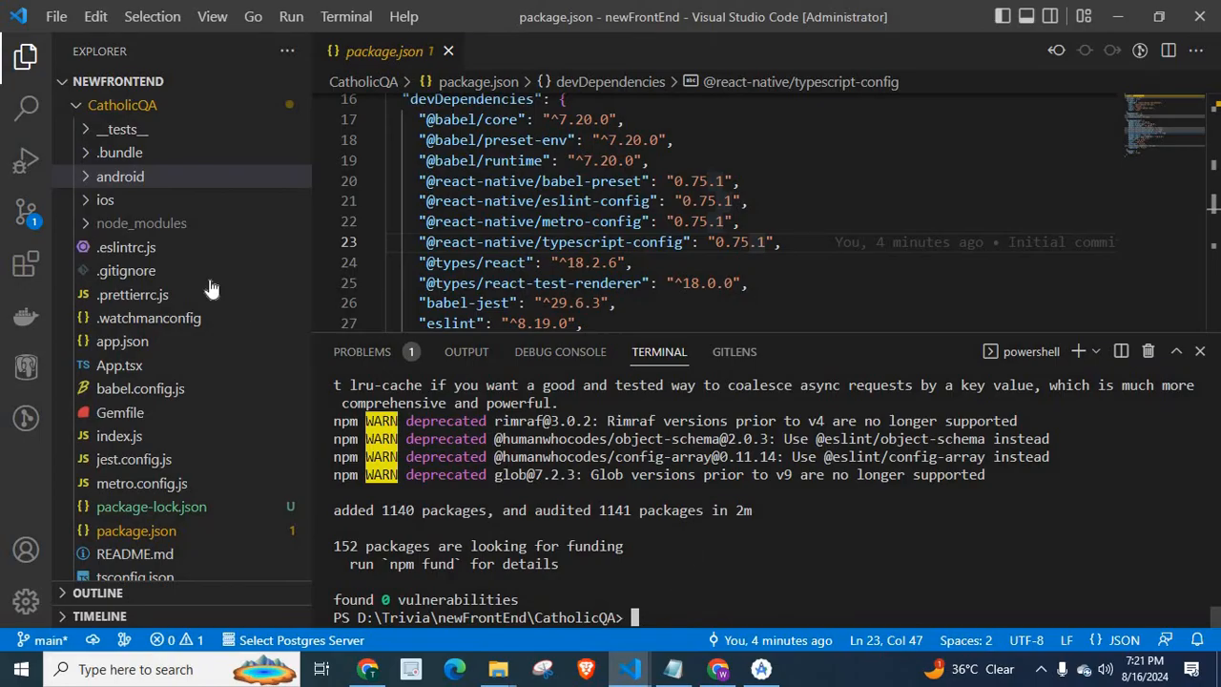
mouse_move(141, 223)
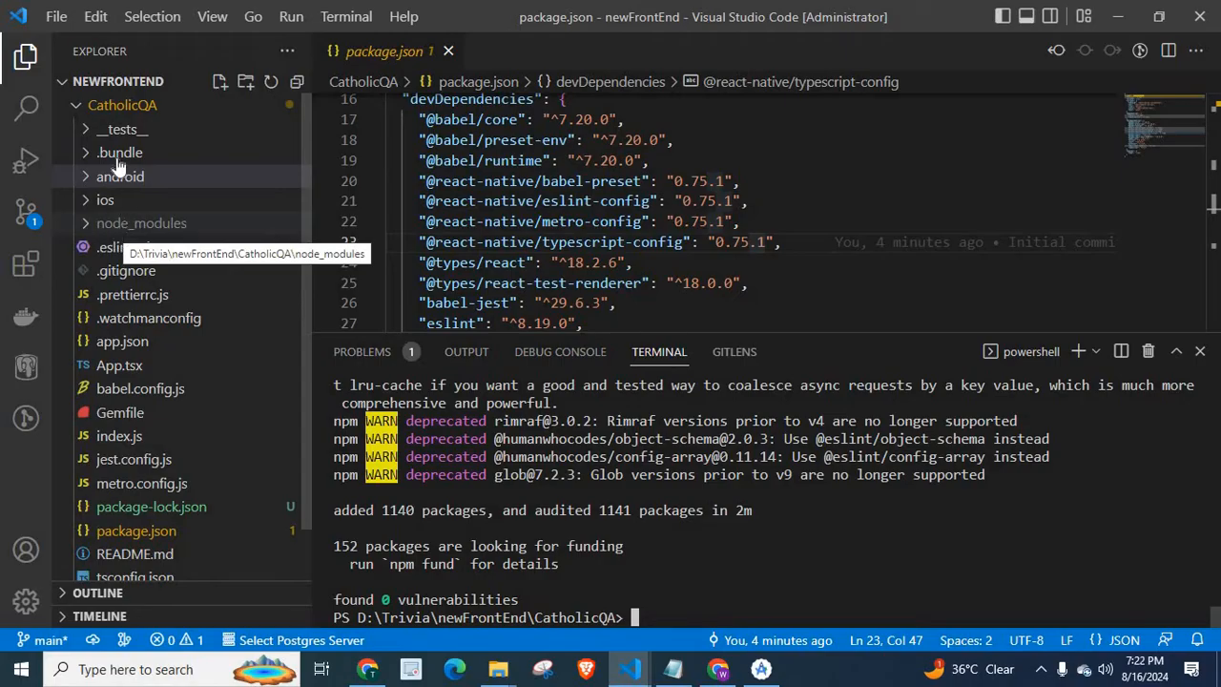
mouse_move(124, 191)
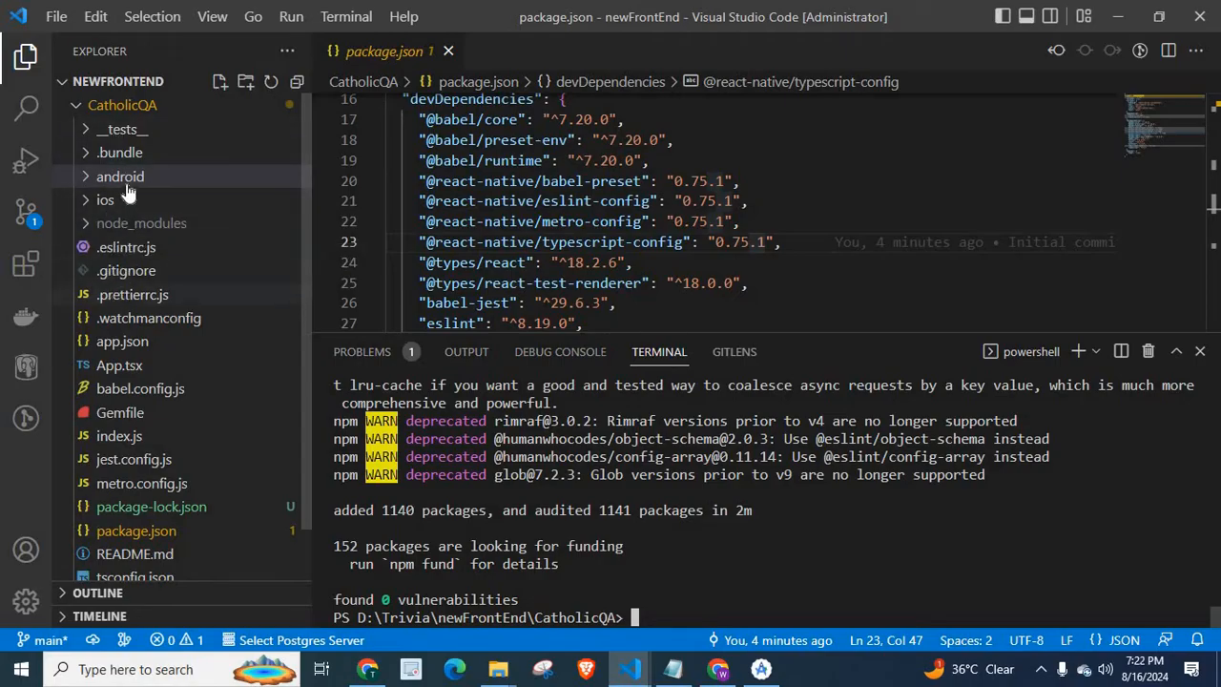
mouse_move(122, 237)
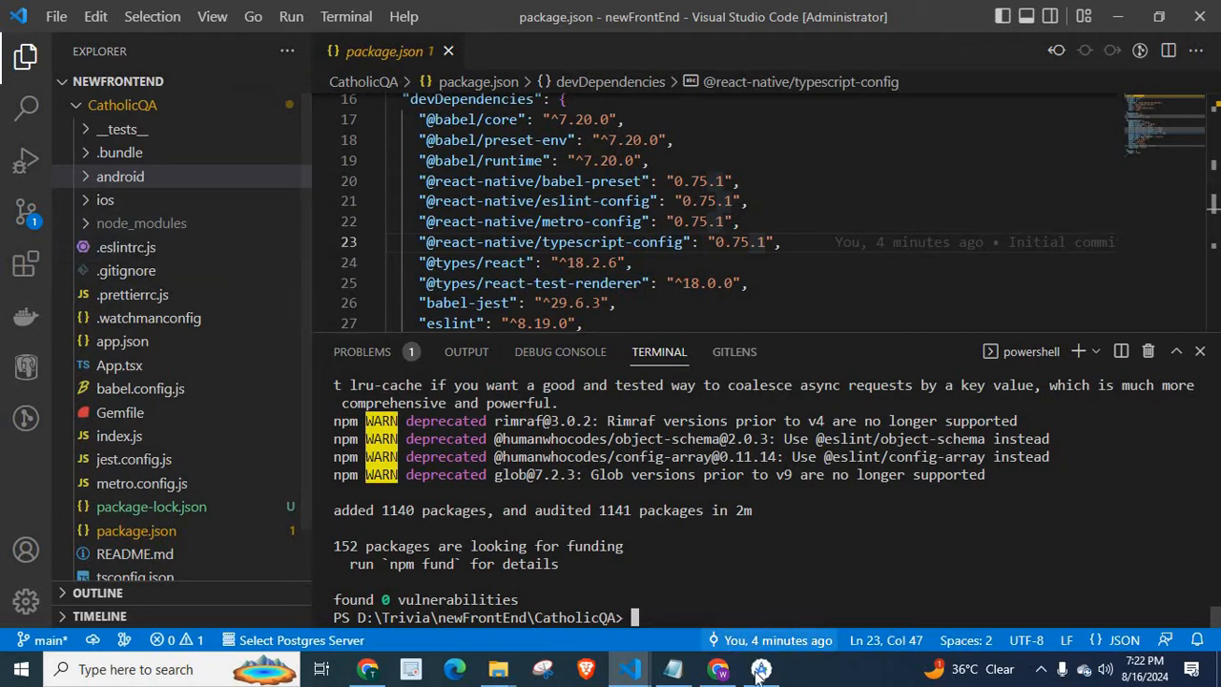
click(759, 668)
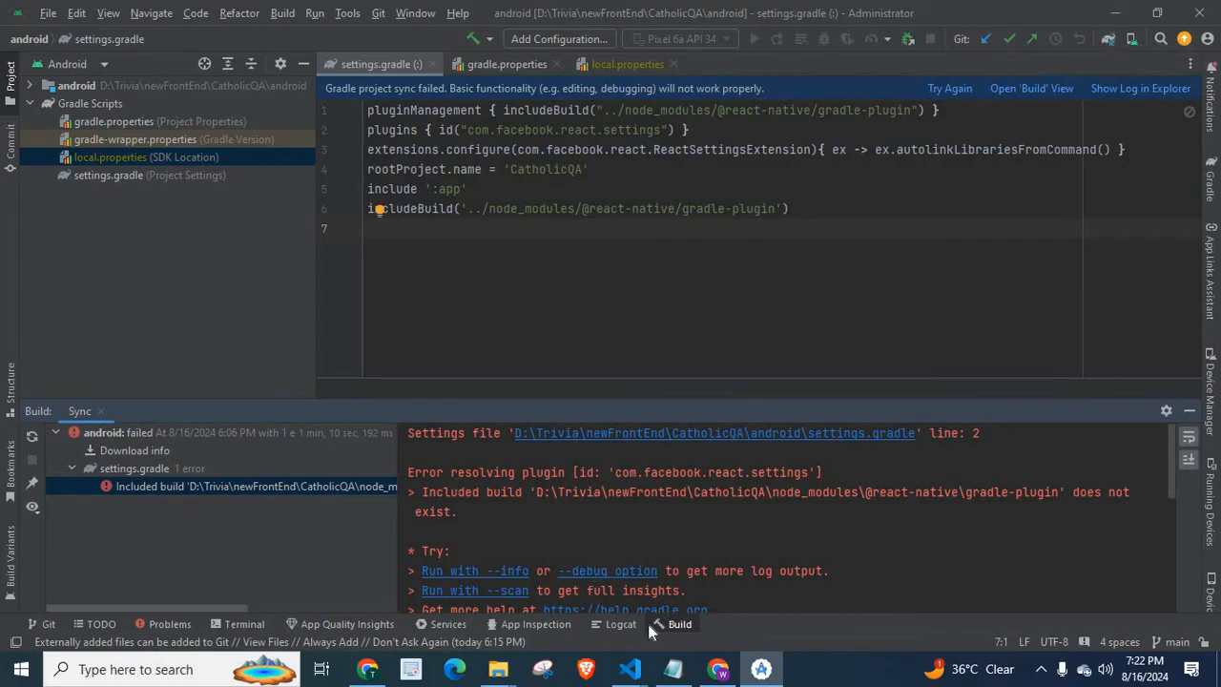
click(629, 668)
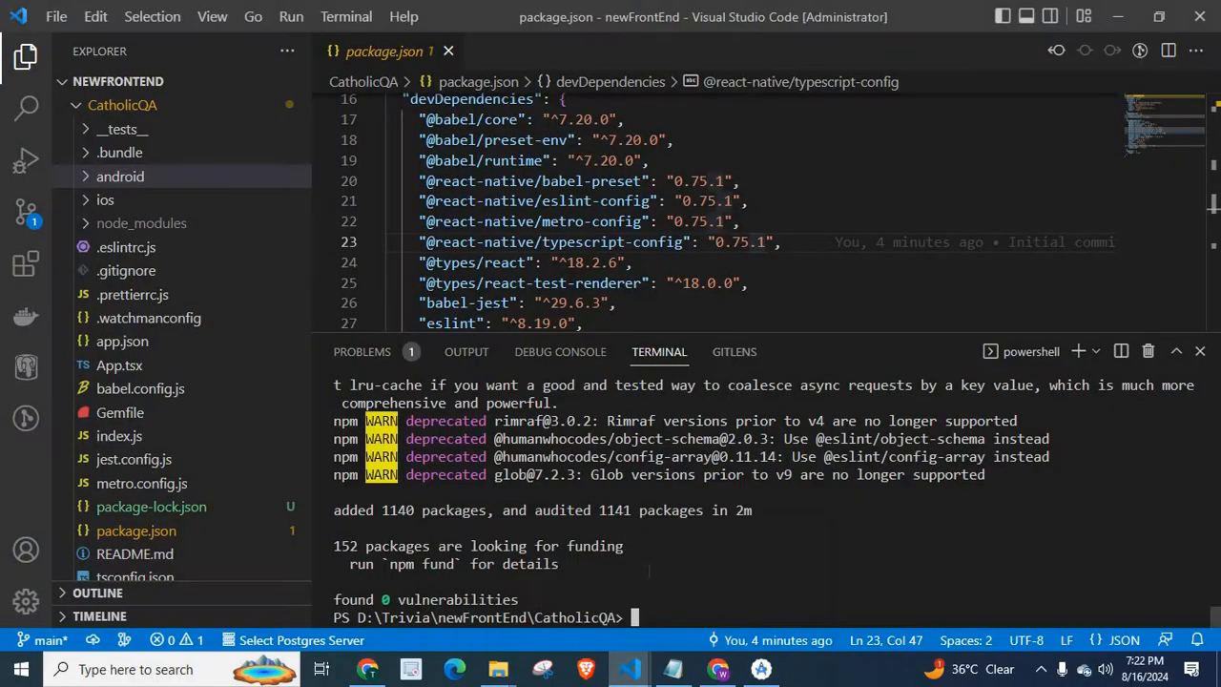
text(npm i)
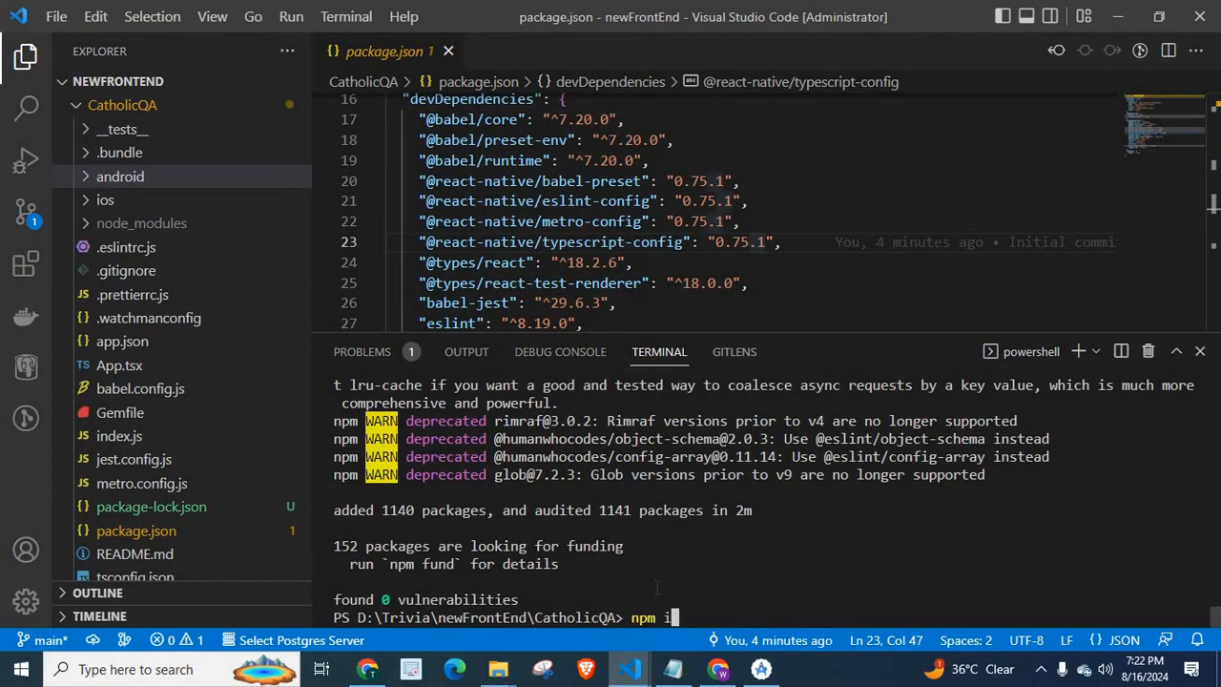
mouse_move(257, 324)
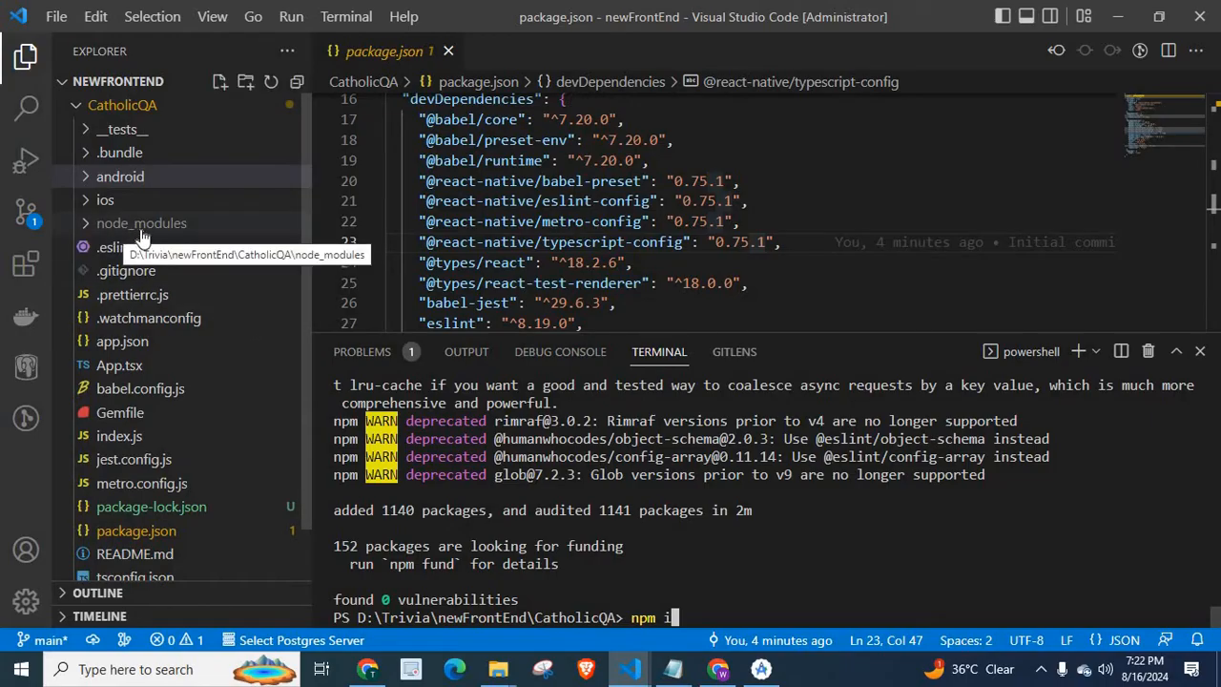
mouse_move(118, 130)
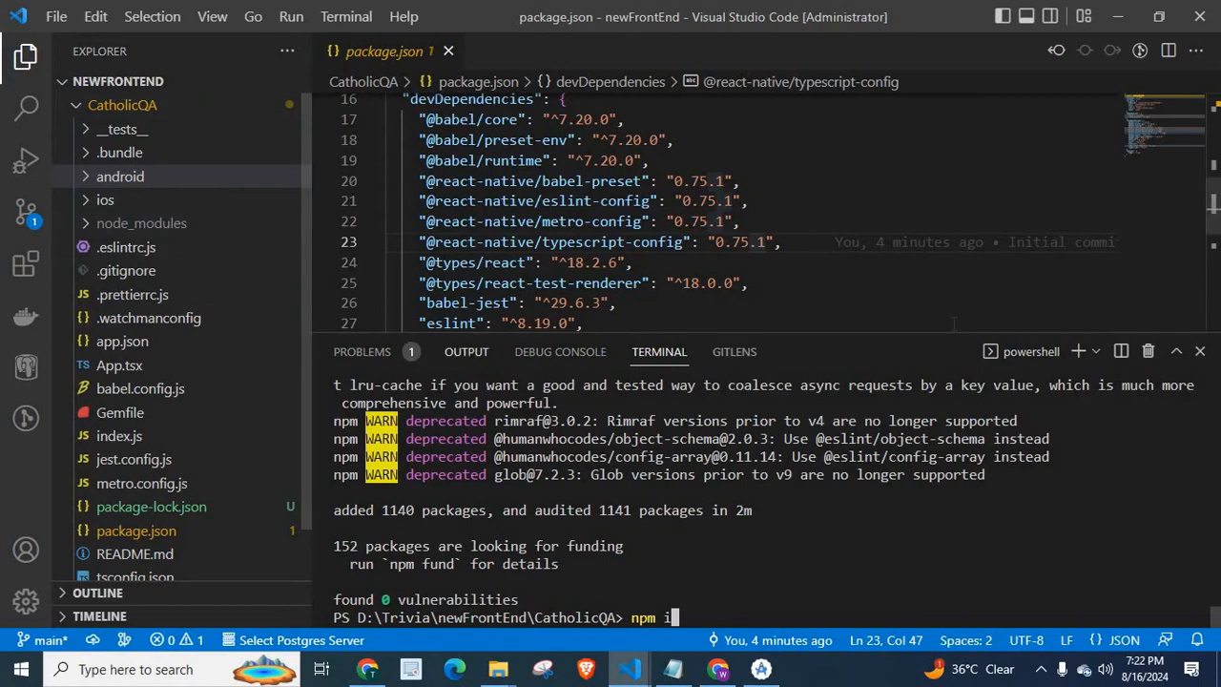
mouse_move(1136, 48)
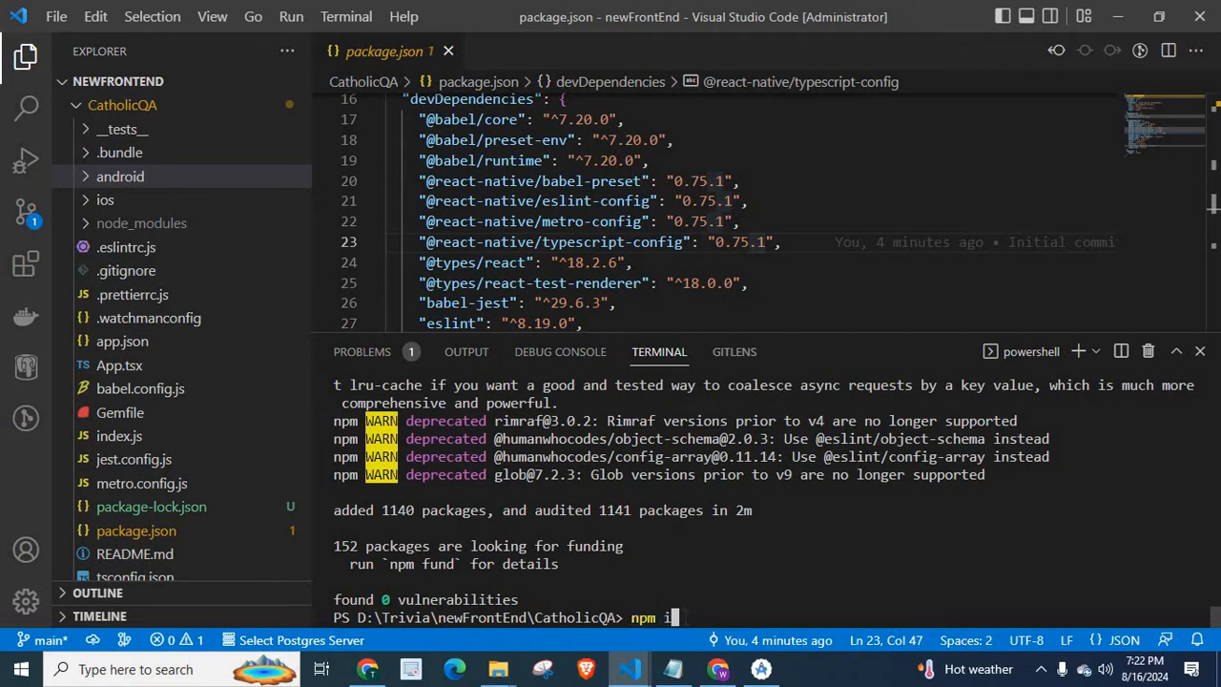
mouse_move(141, 222)
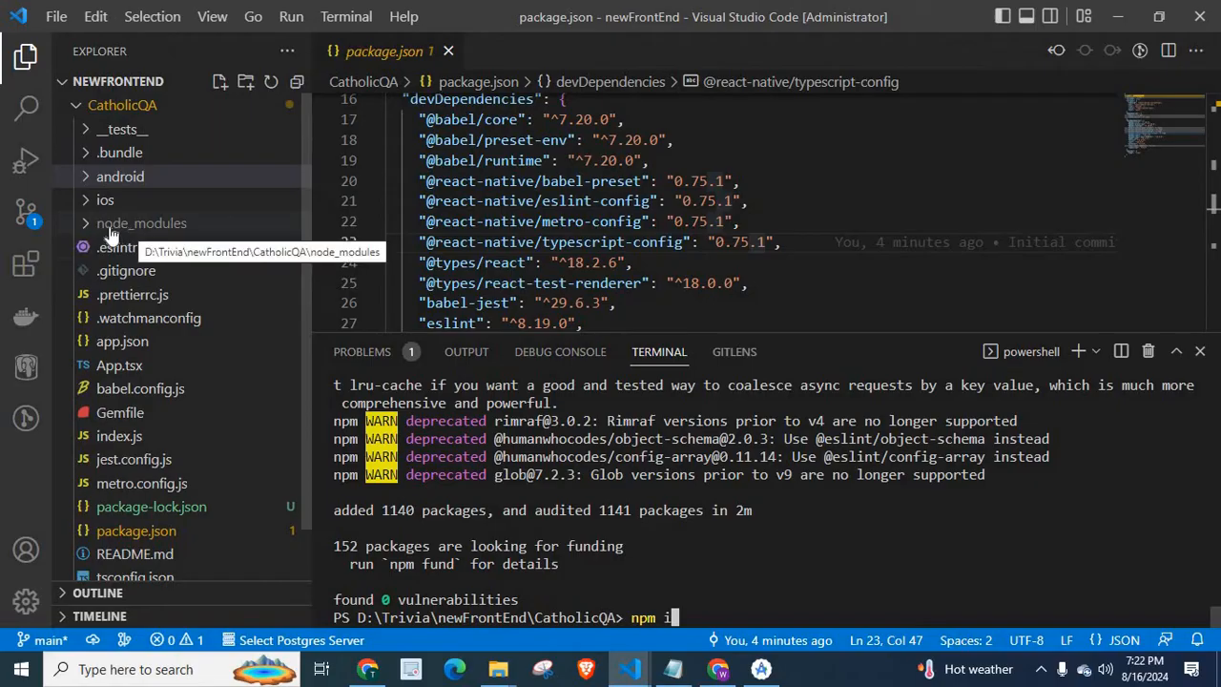
mouse_move(153, 244)
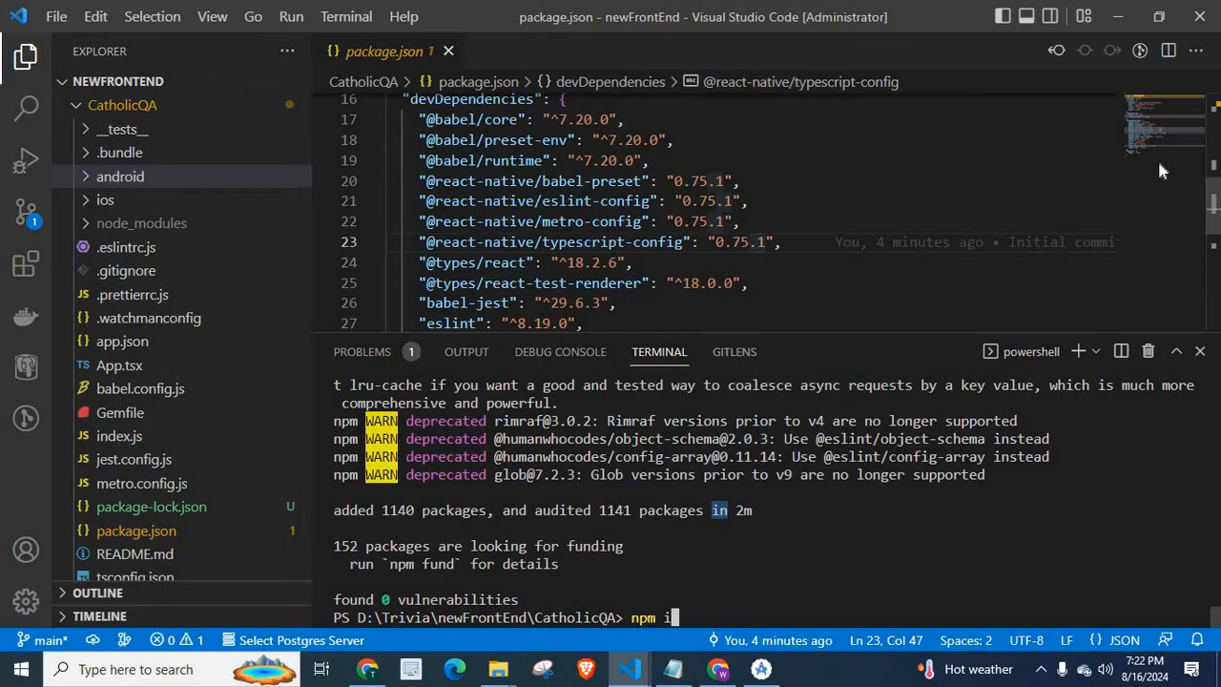
scroll(up, 3)
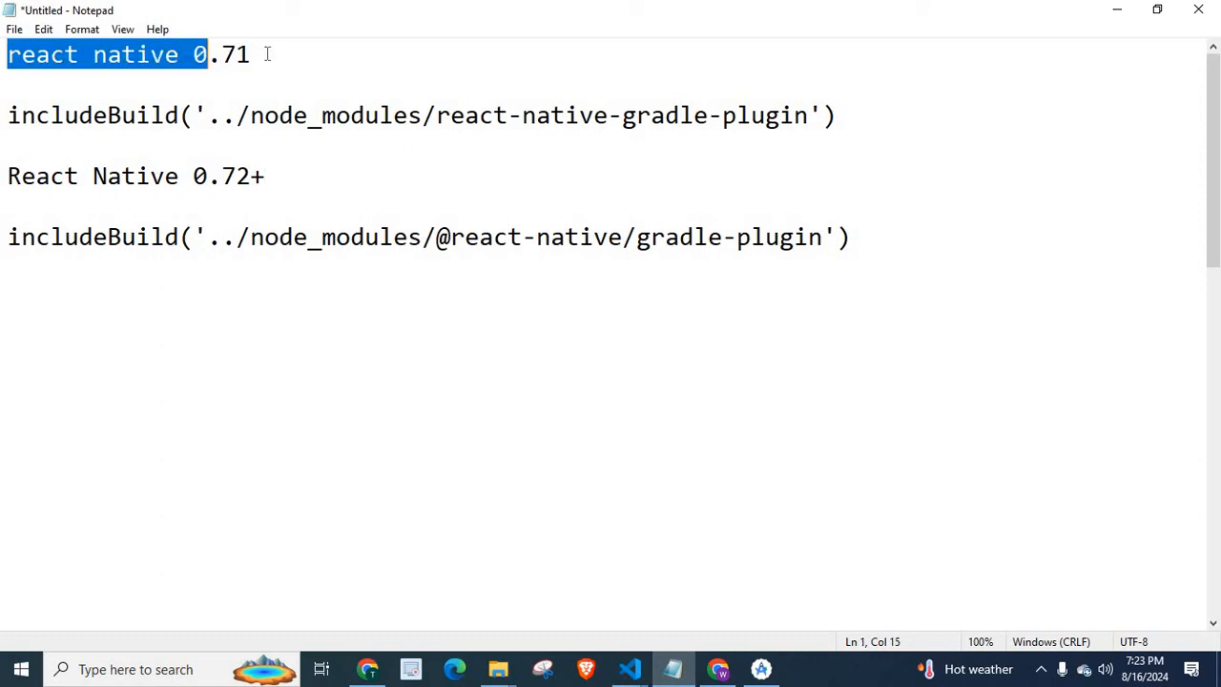
click(252, 53)
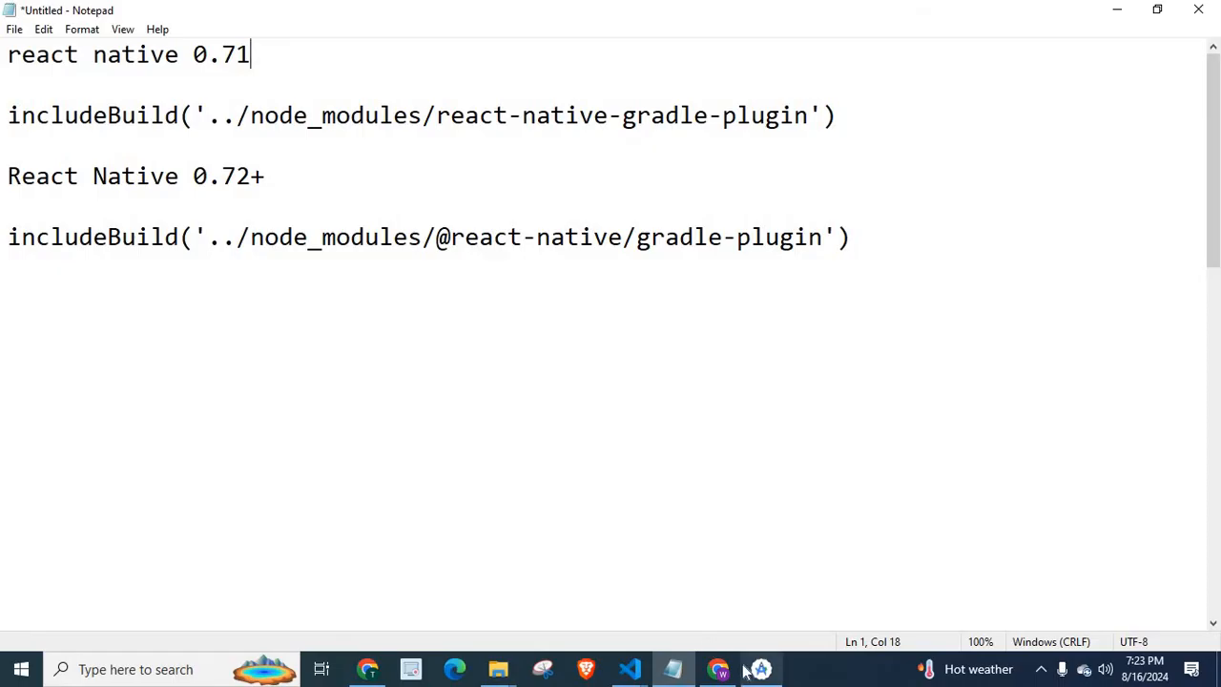
click(759, 668)
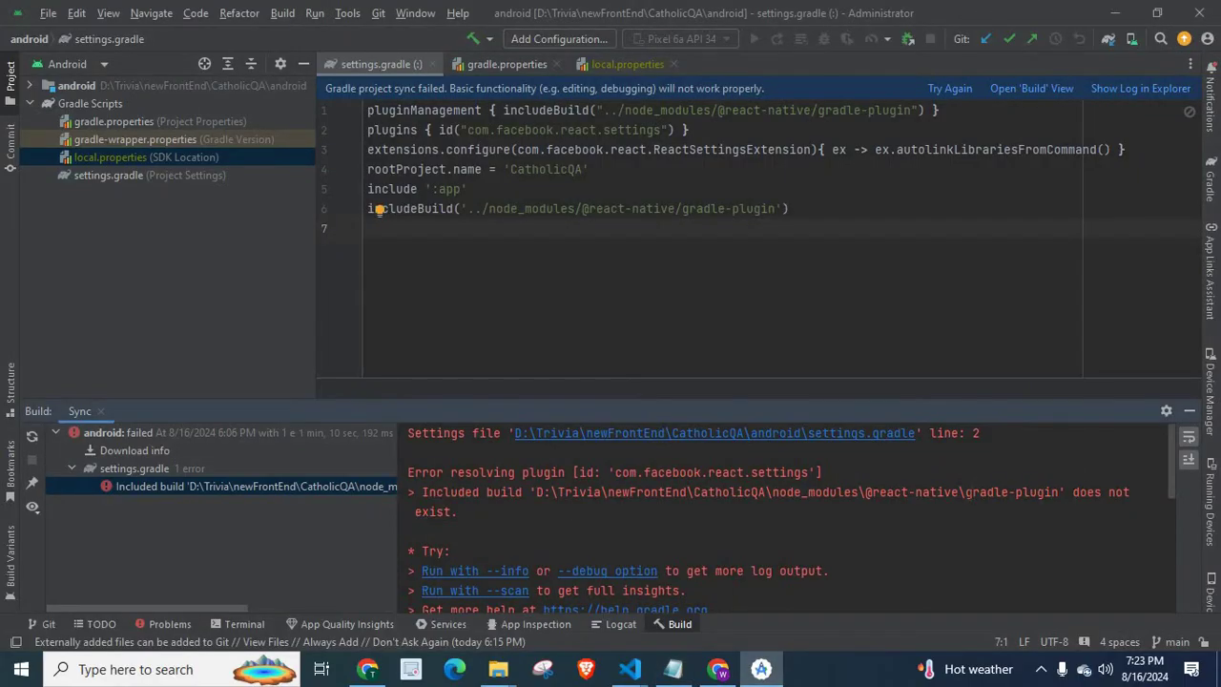
double_click(1011, 492)
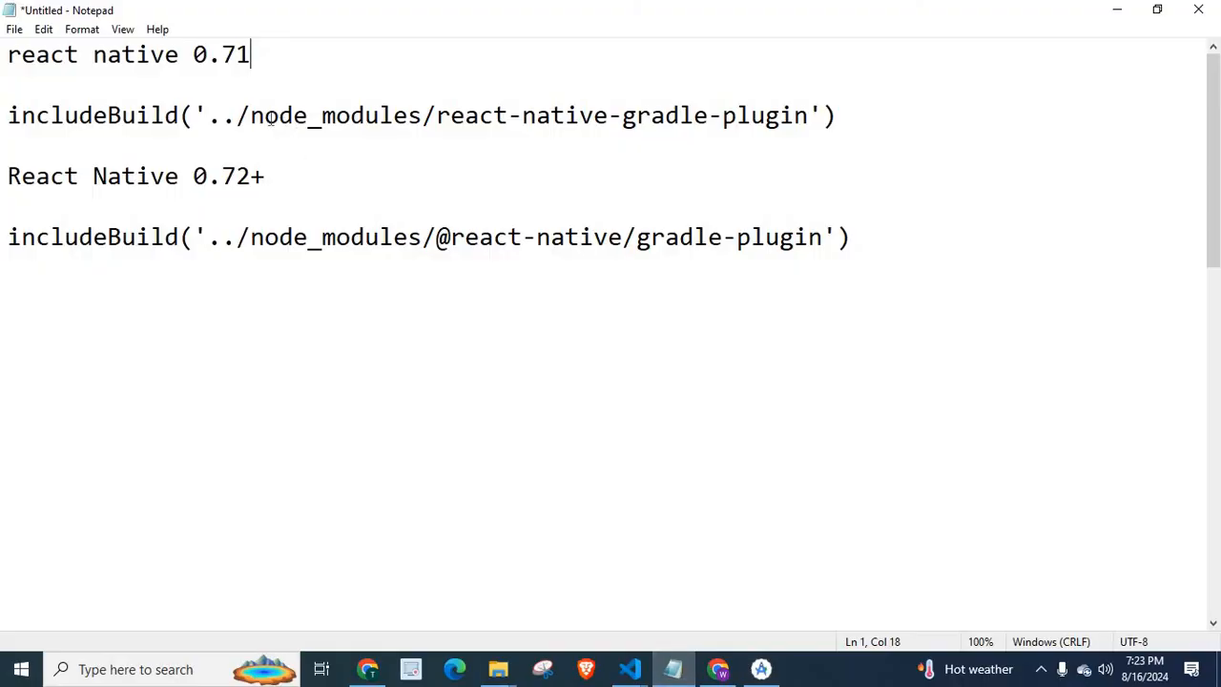
drag(434, 114, 594, 115)
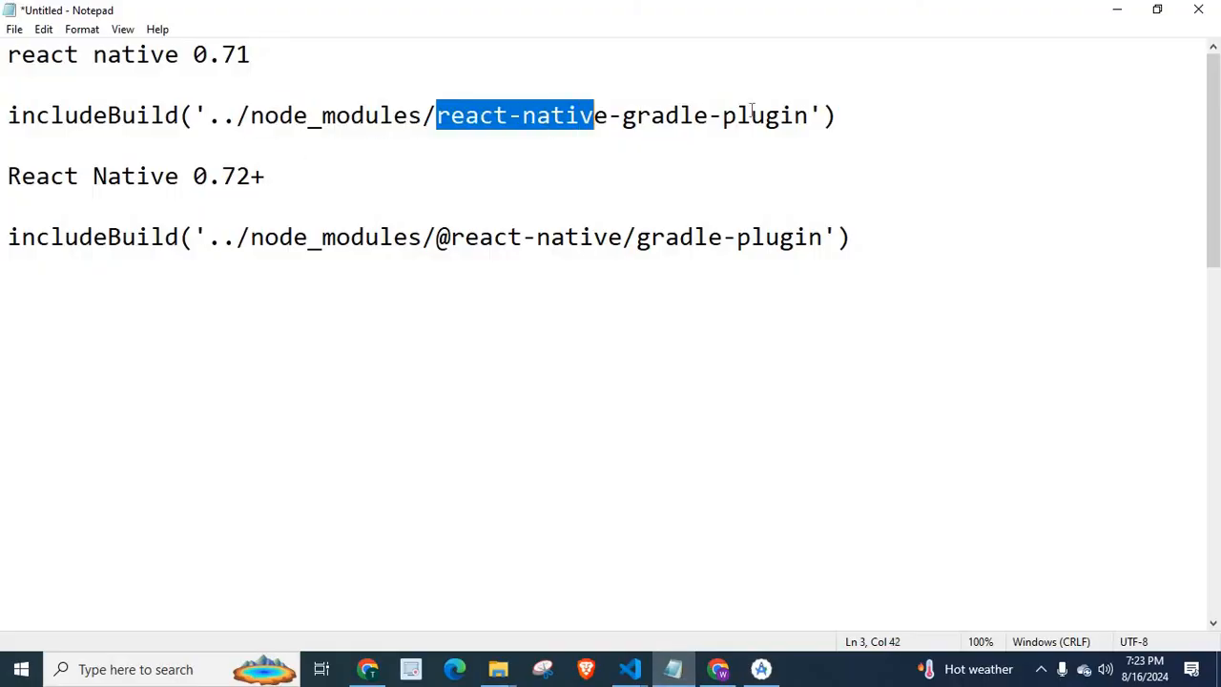
drag(593, 116, 805, 116)
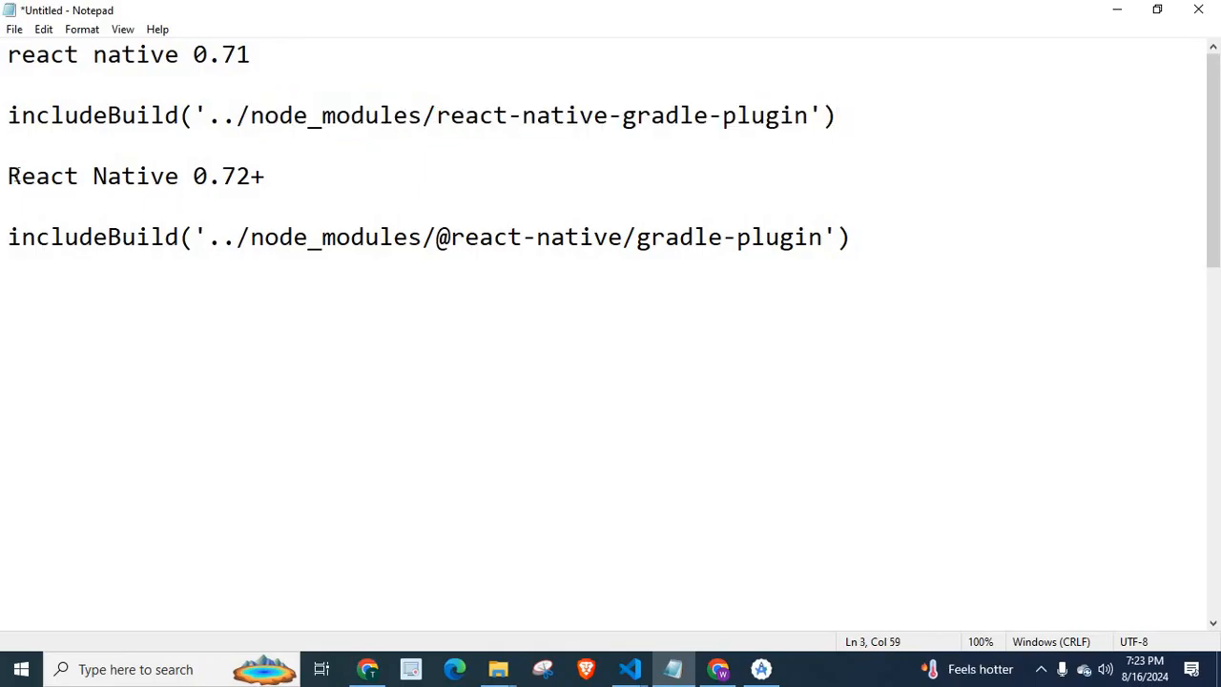
drag(8, 175, 236, 175)
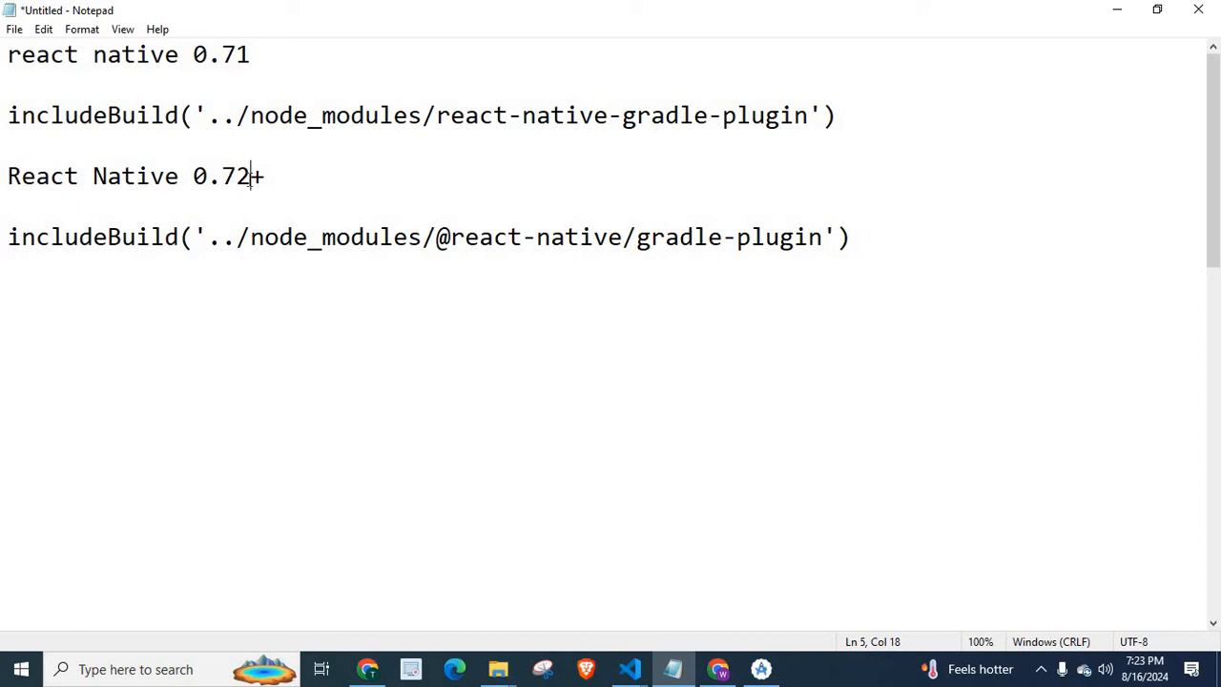
mouse_move(433, 149)
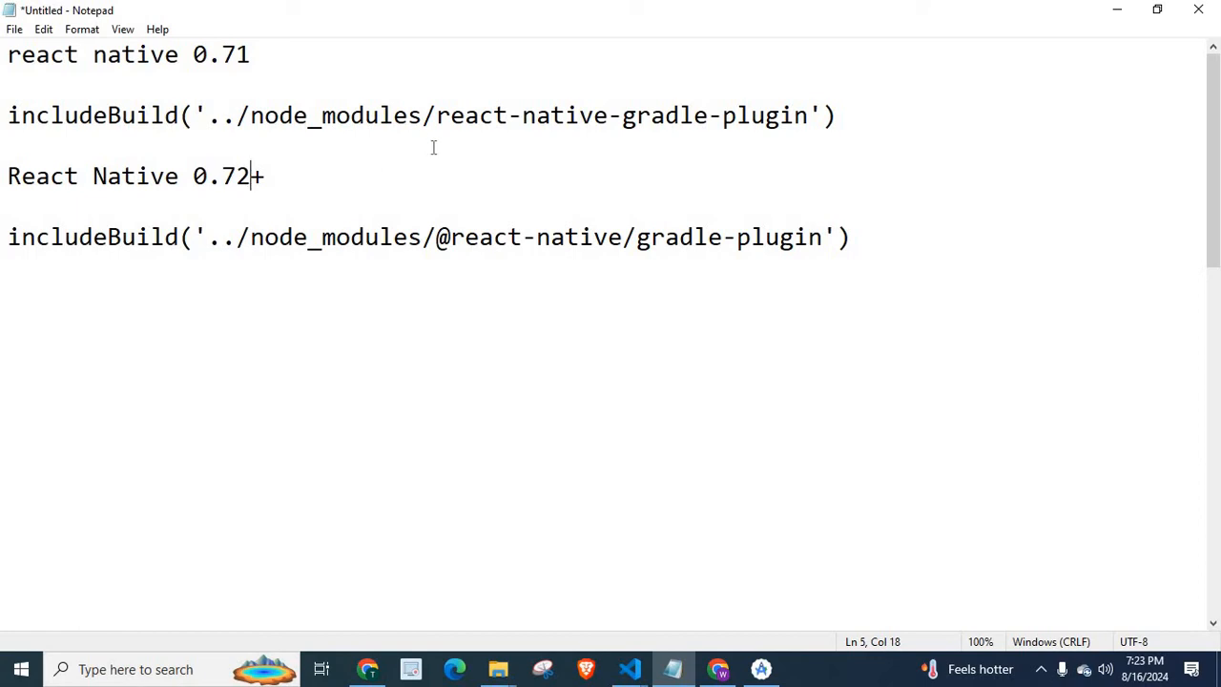
mouse_move(294, 248)
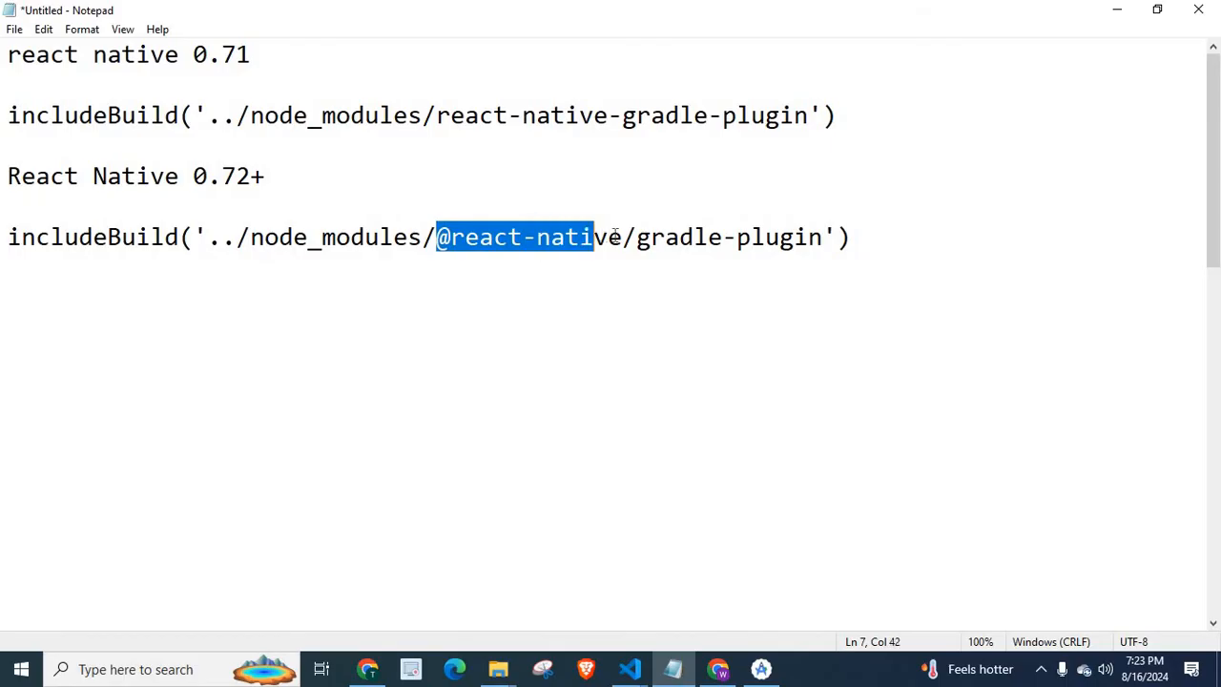
double_click(721, 236)
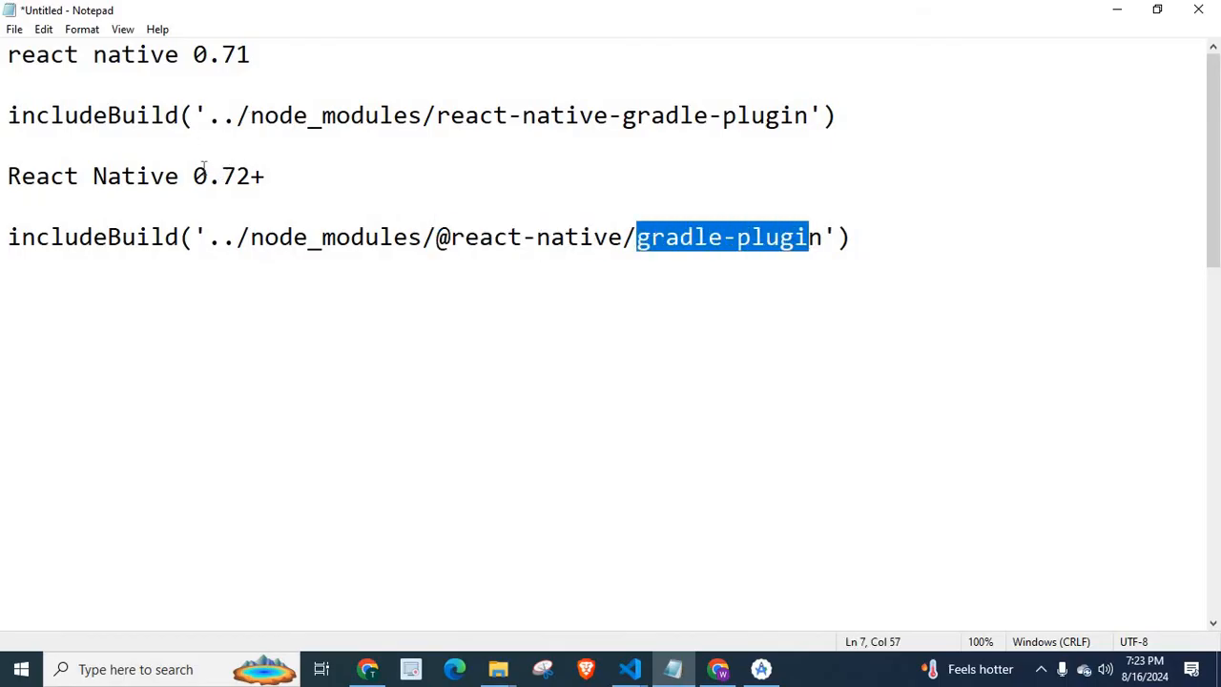
click(267, 176)
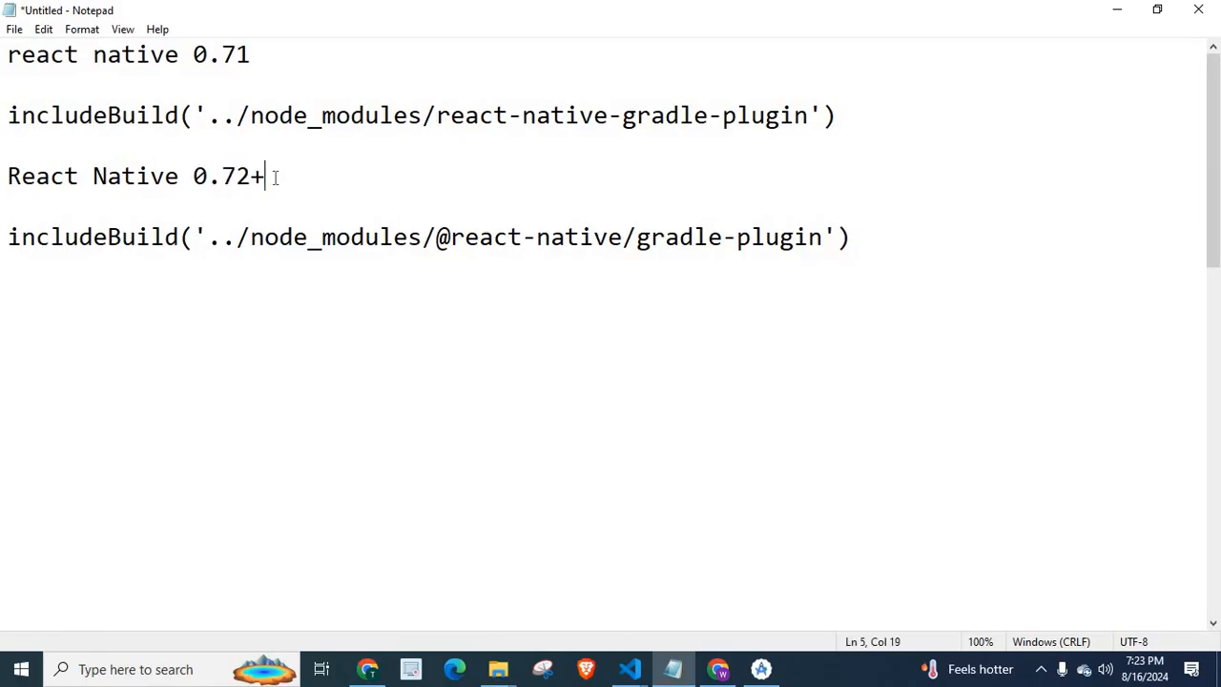
mouse_move(667, 145)
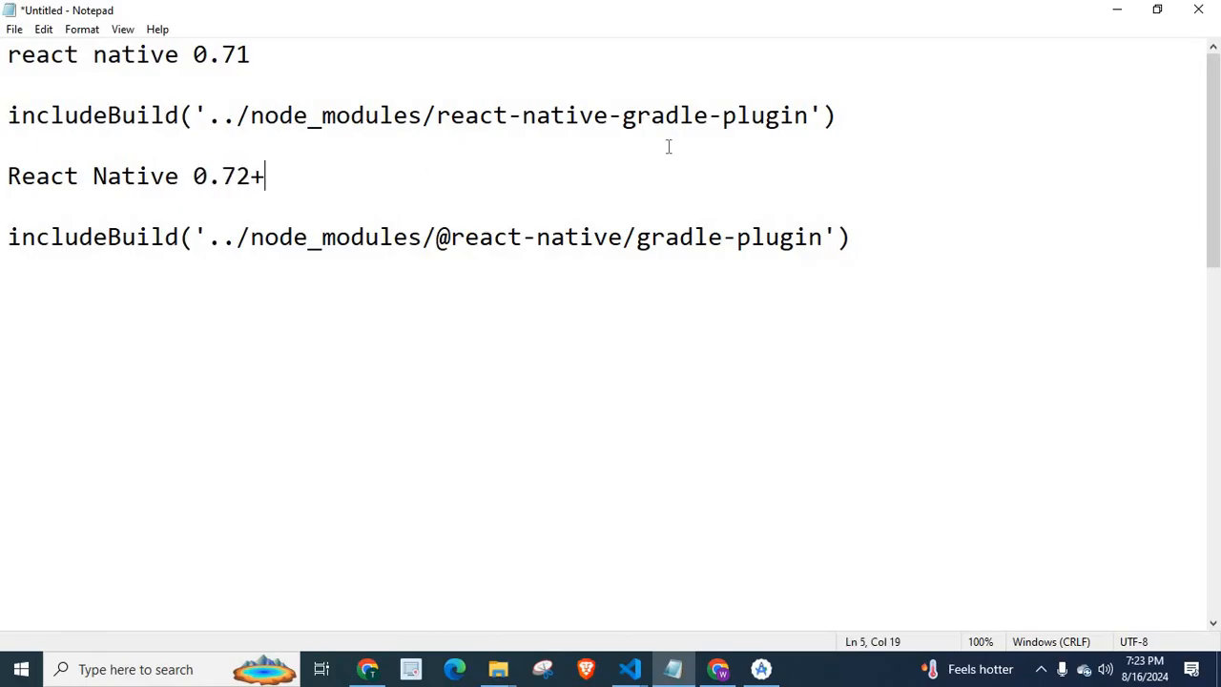
mouse_move(351, 149)
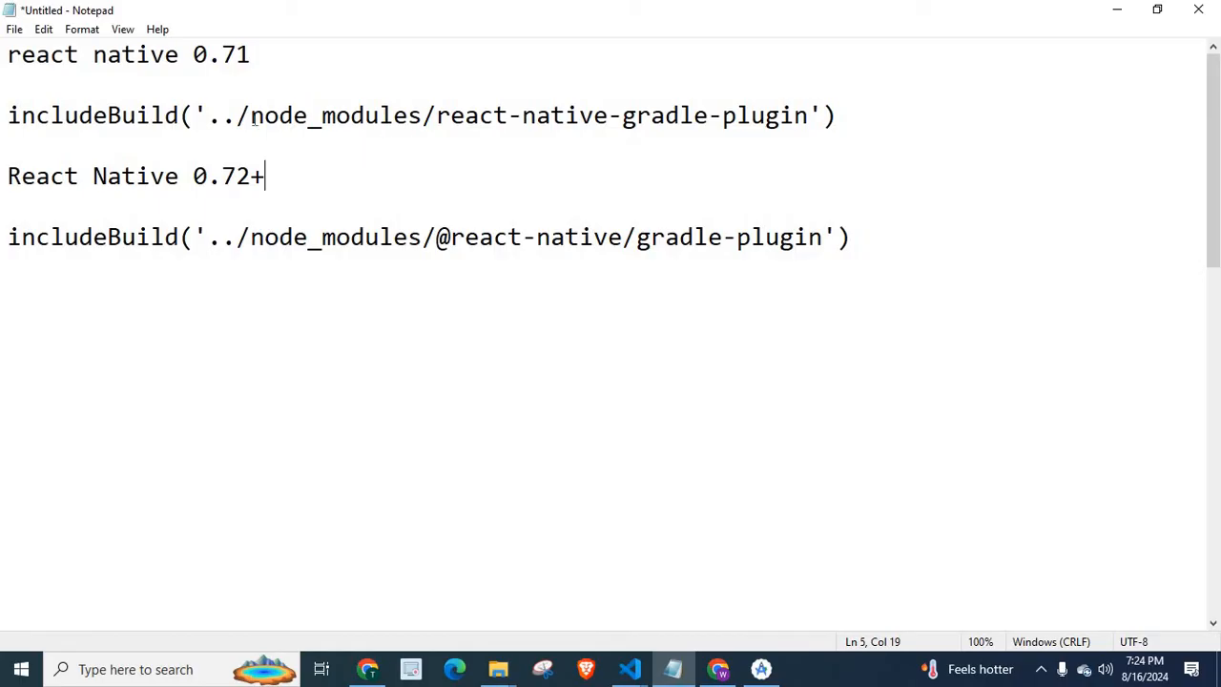
double_click(333, 114)
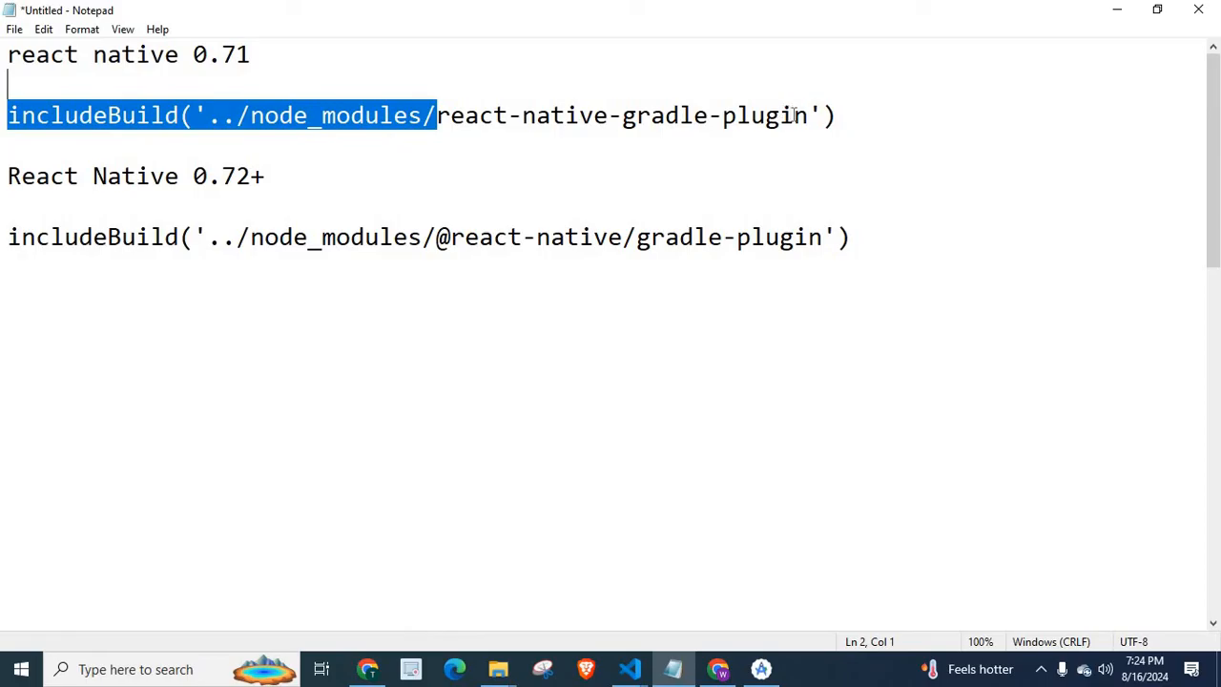
drag(435, 116, 805, 116)
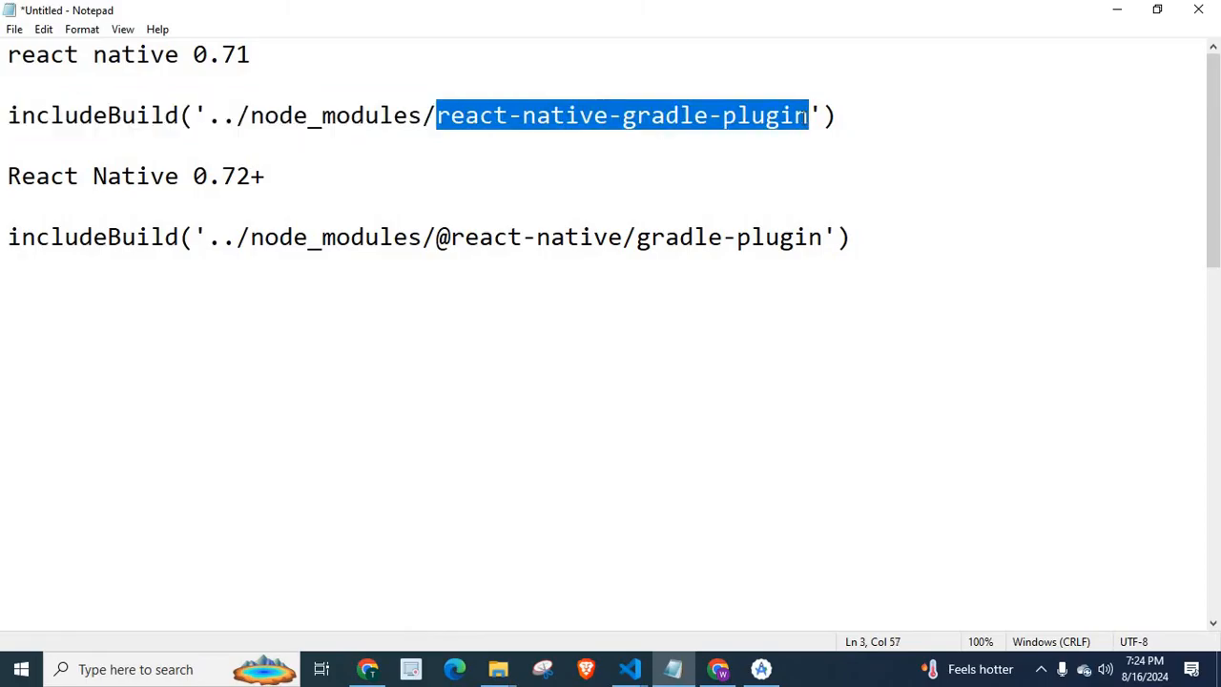
click(805, 114)
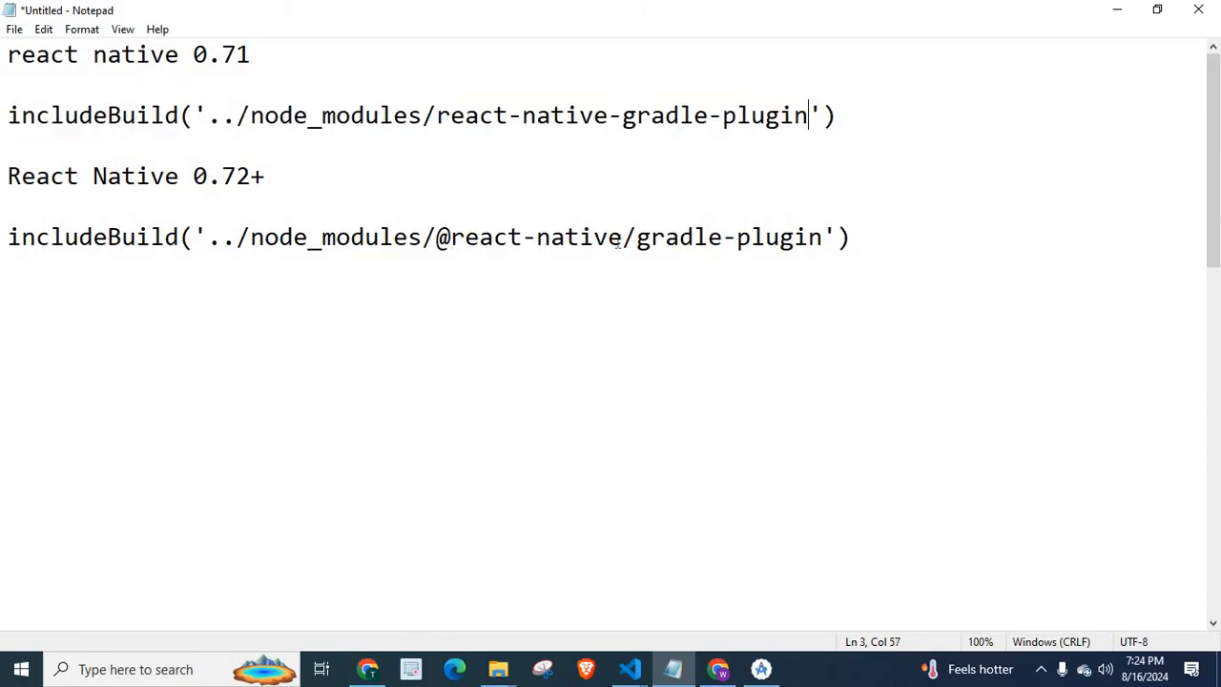
double_click(526, 237)
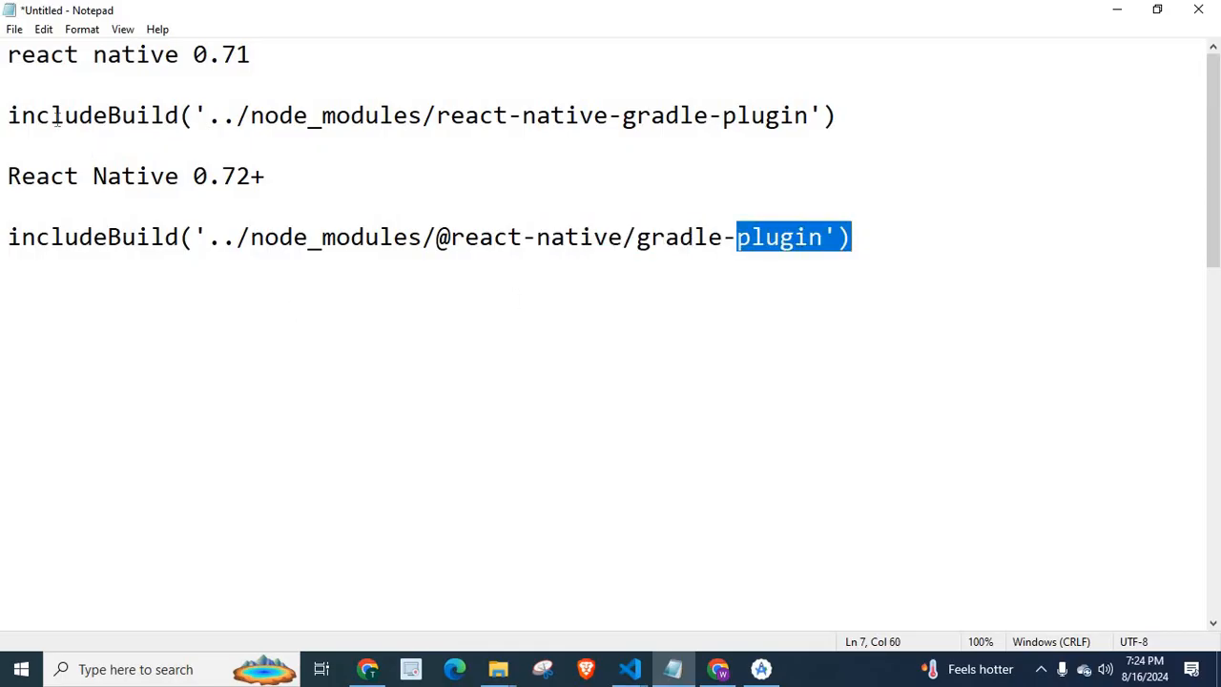
triple_click(419, 117)
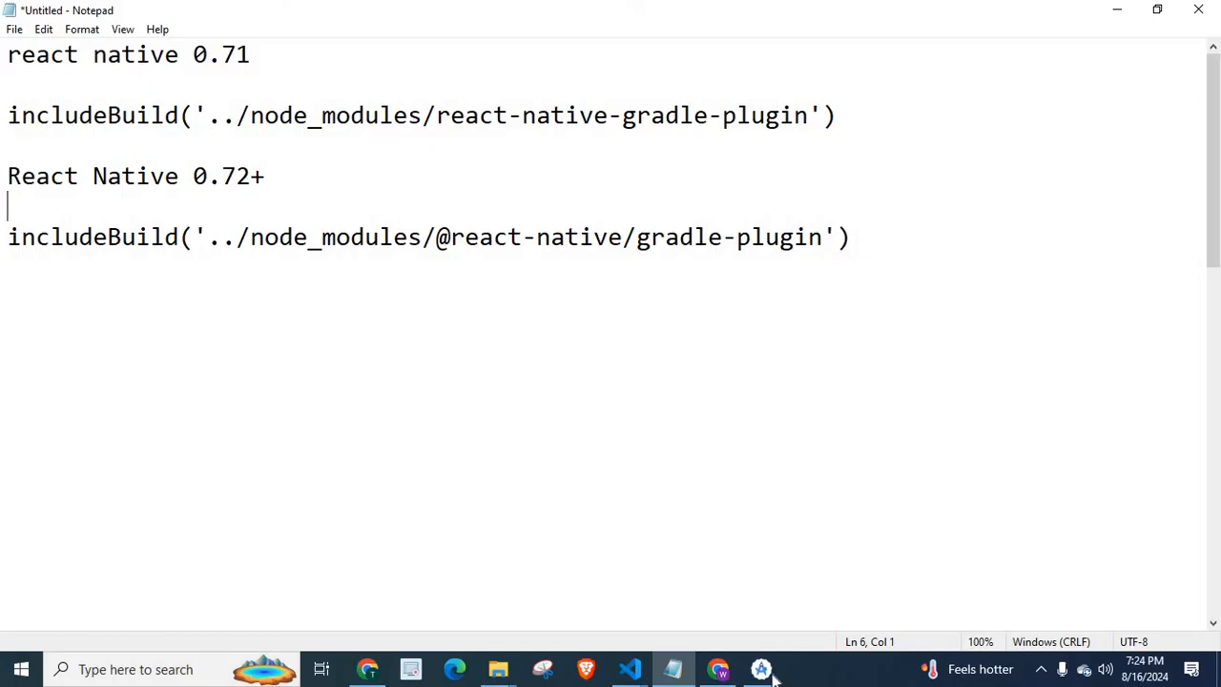
click(761, 667)
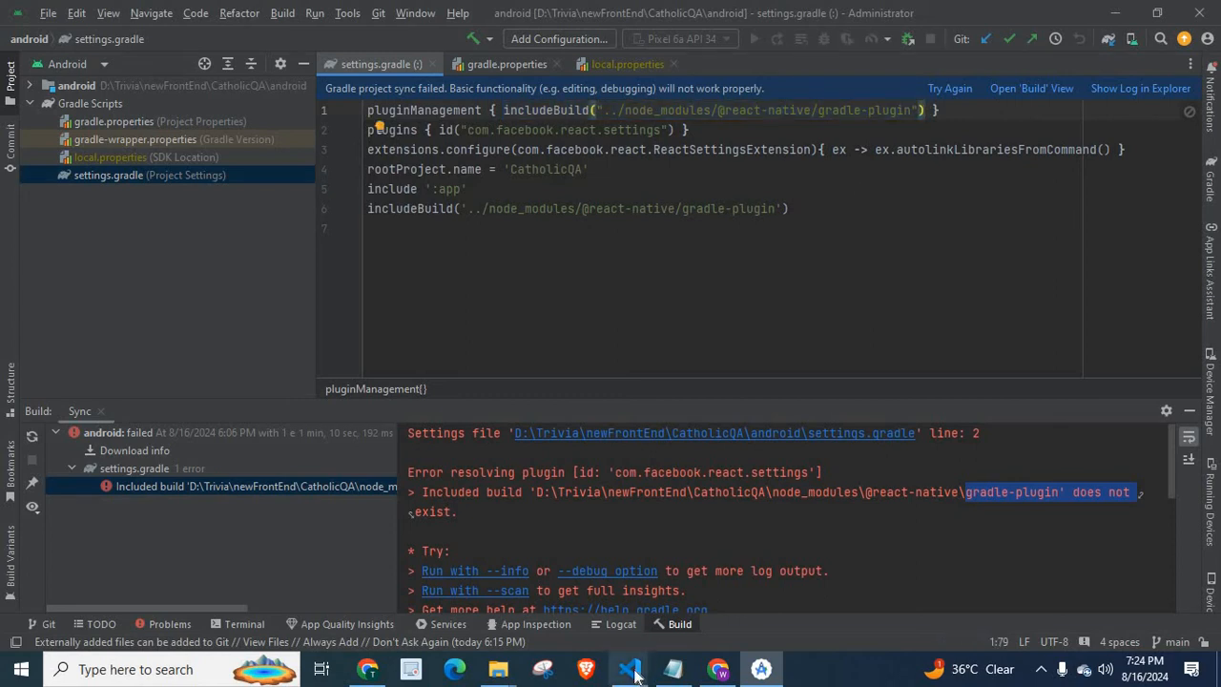
click(630, 668)
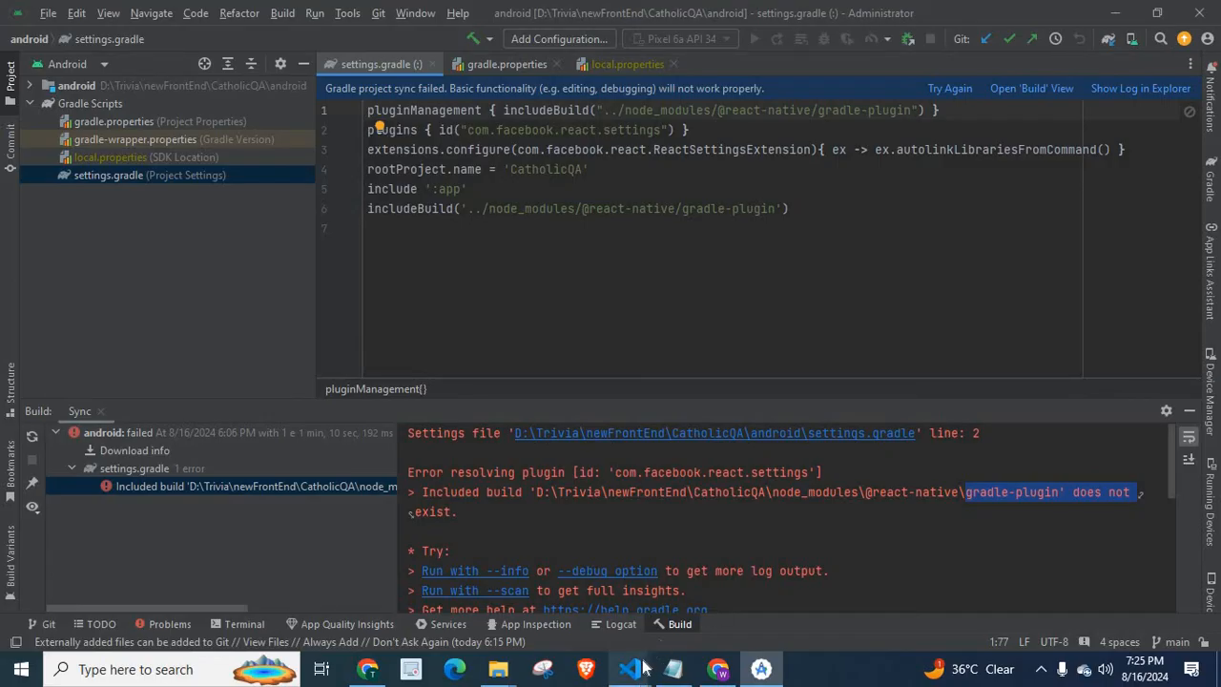
click(629, 668)
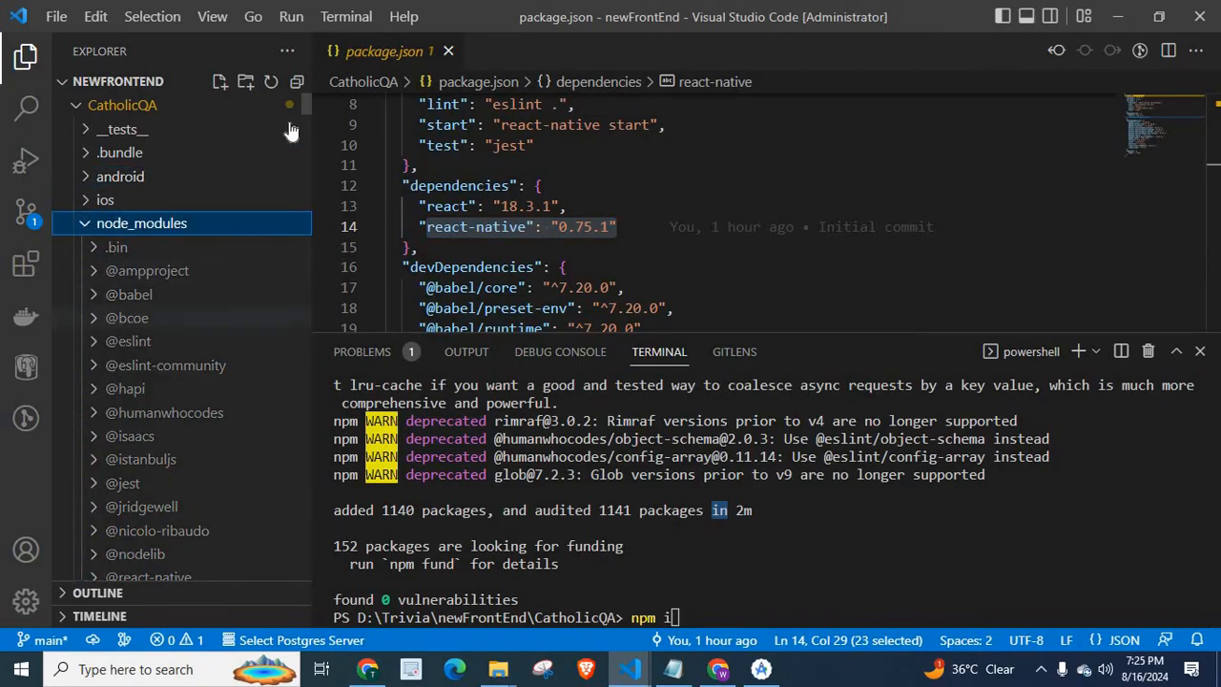
mouse_move(290, 113)
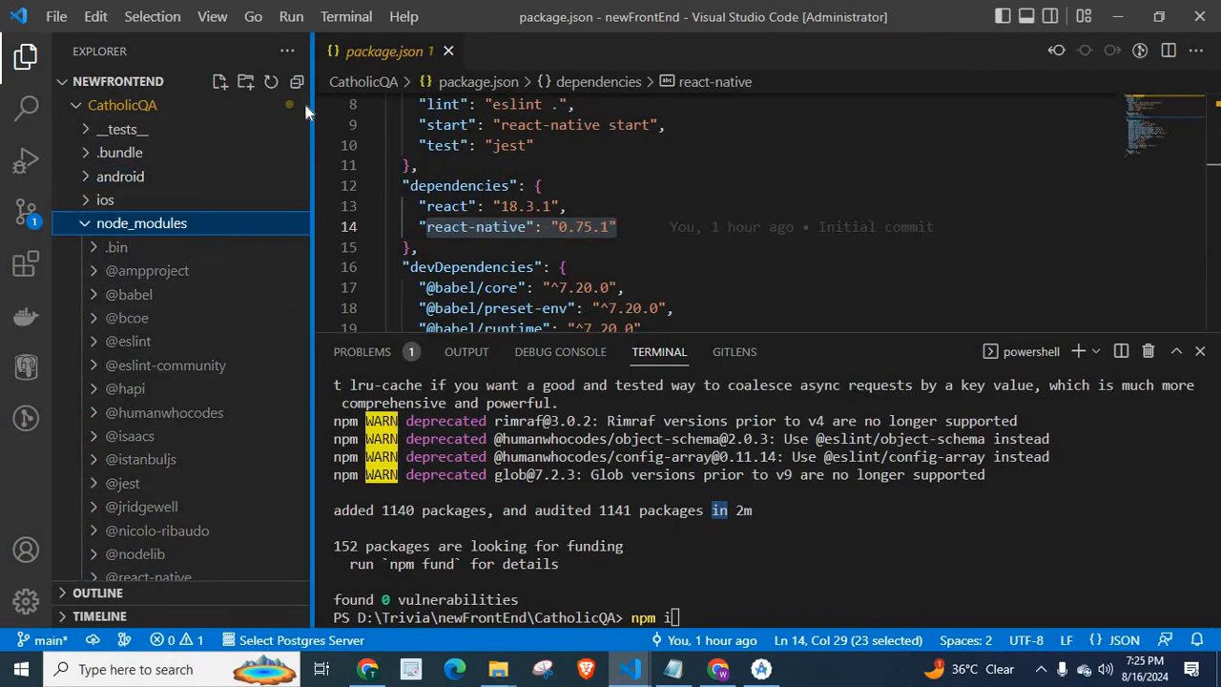
scroll(down, 3)
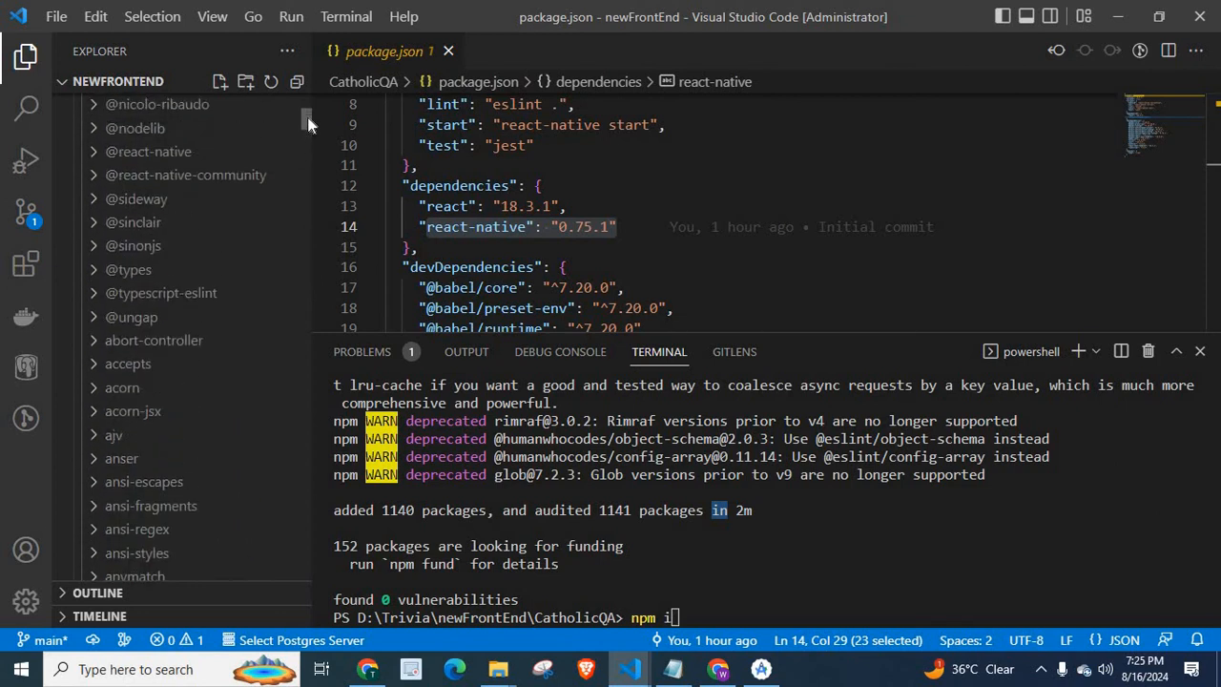
scroll(up, 3)
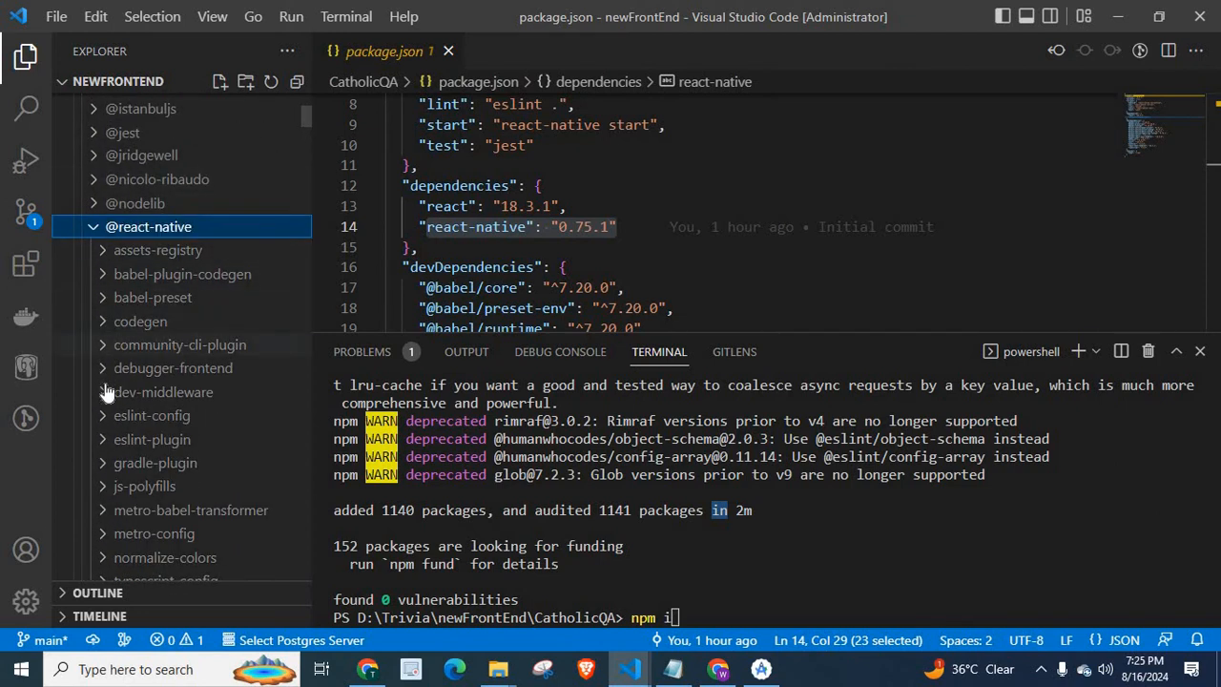
mouse_move(770, 659)
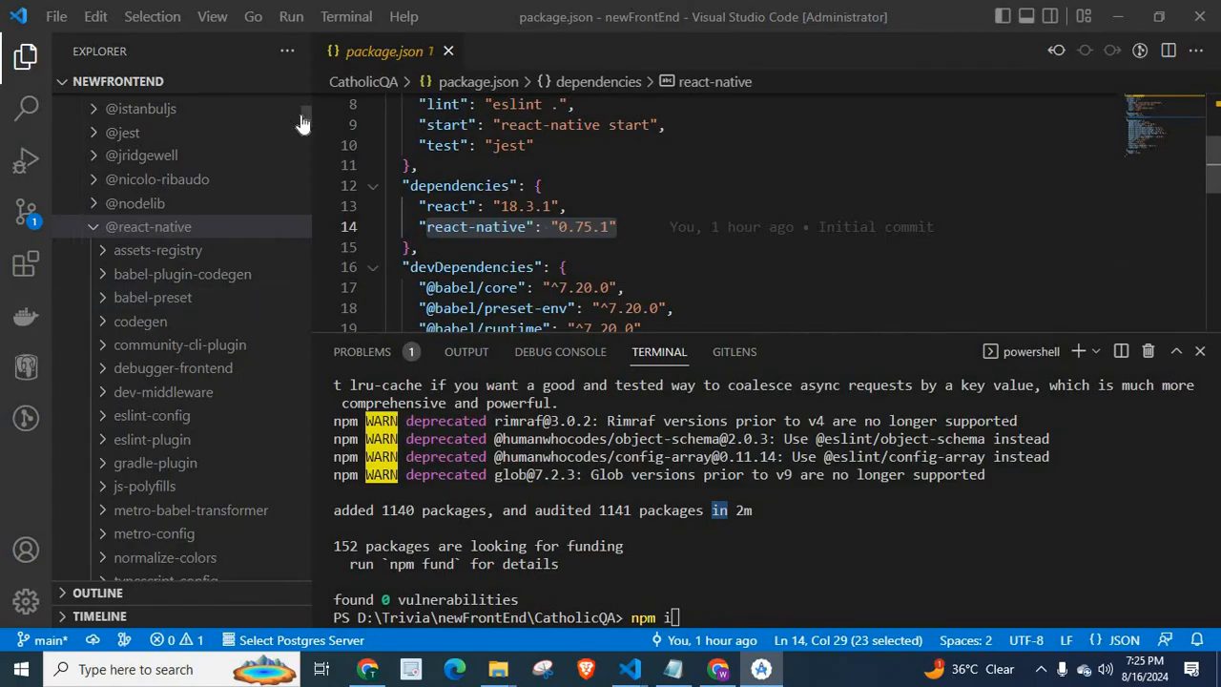
scroll(down, 3)
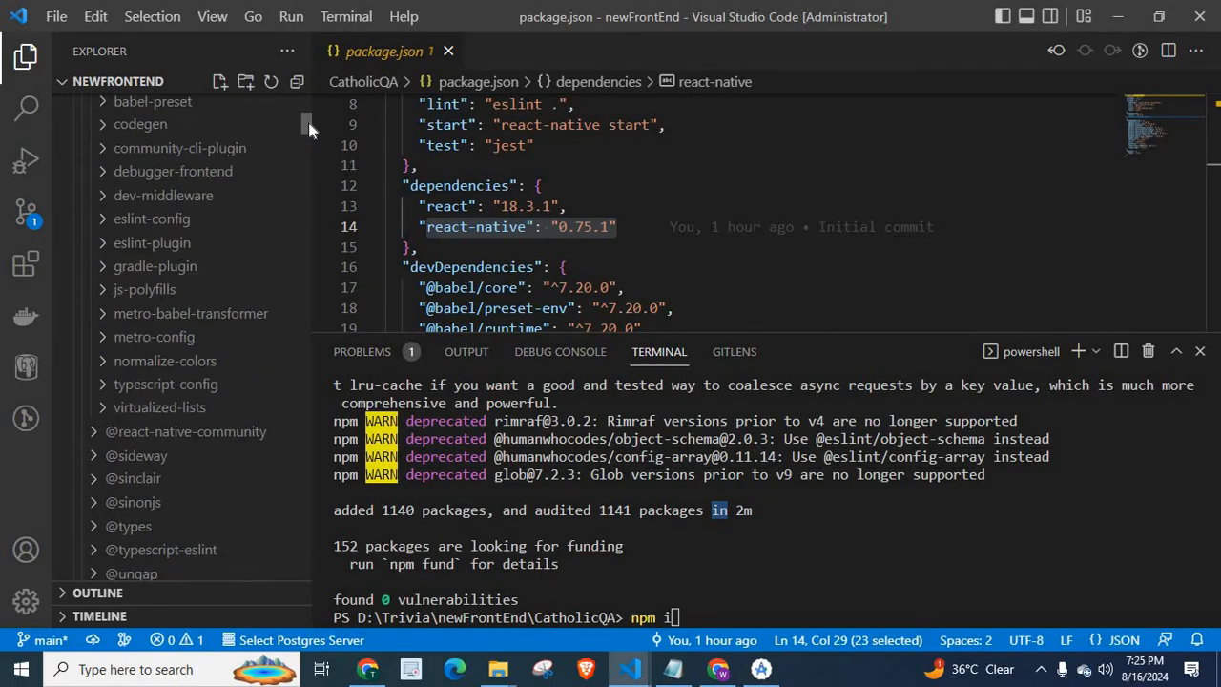
scroll(up, 3)
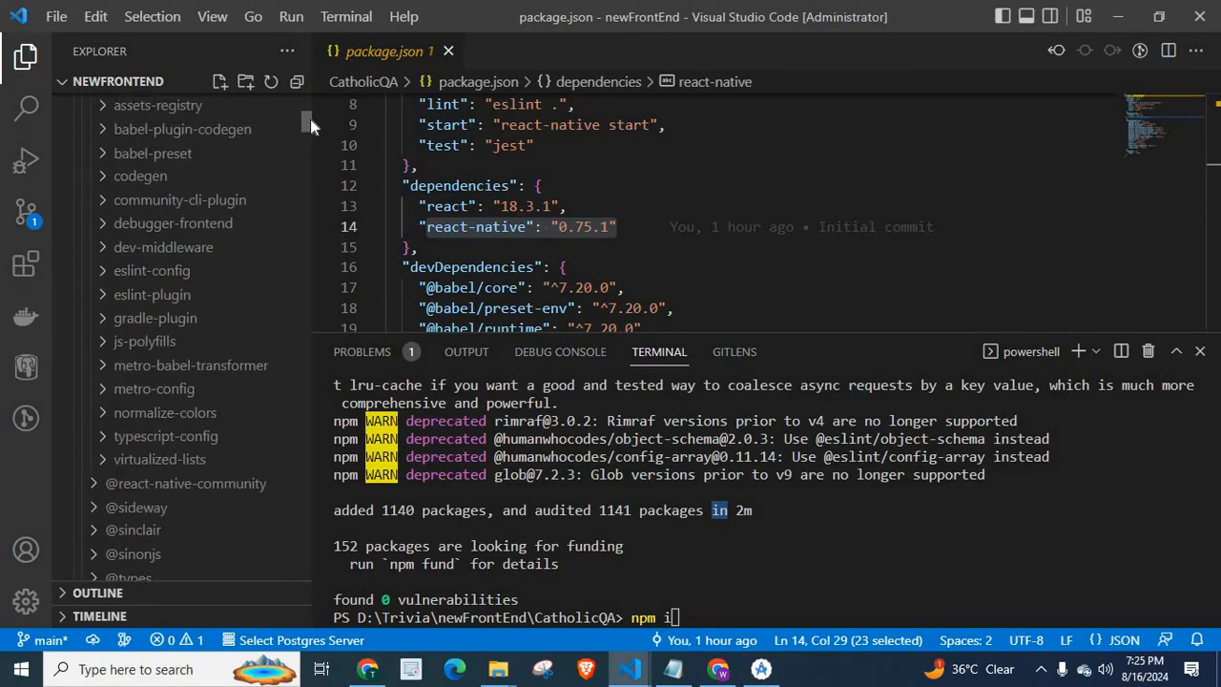
click(149, 134)
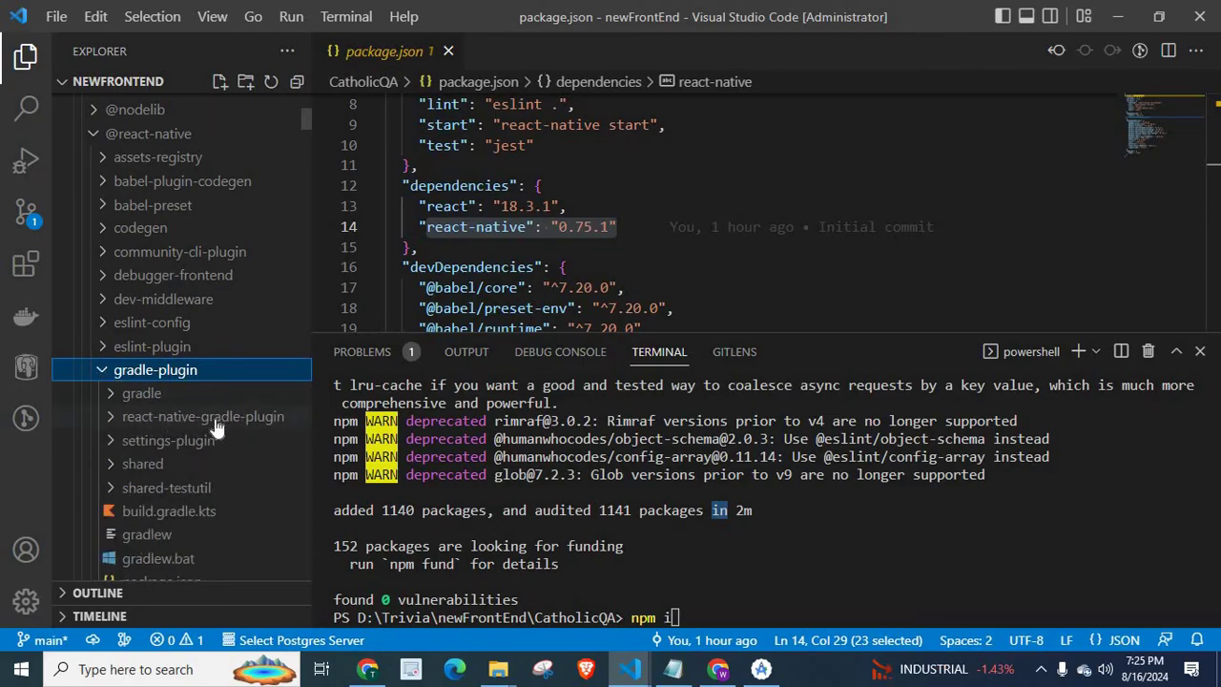
mouse_move(143, 133)
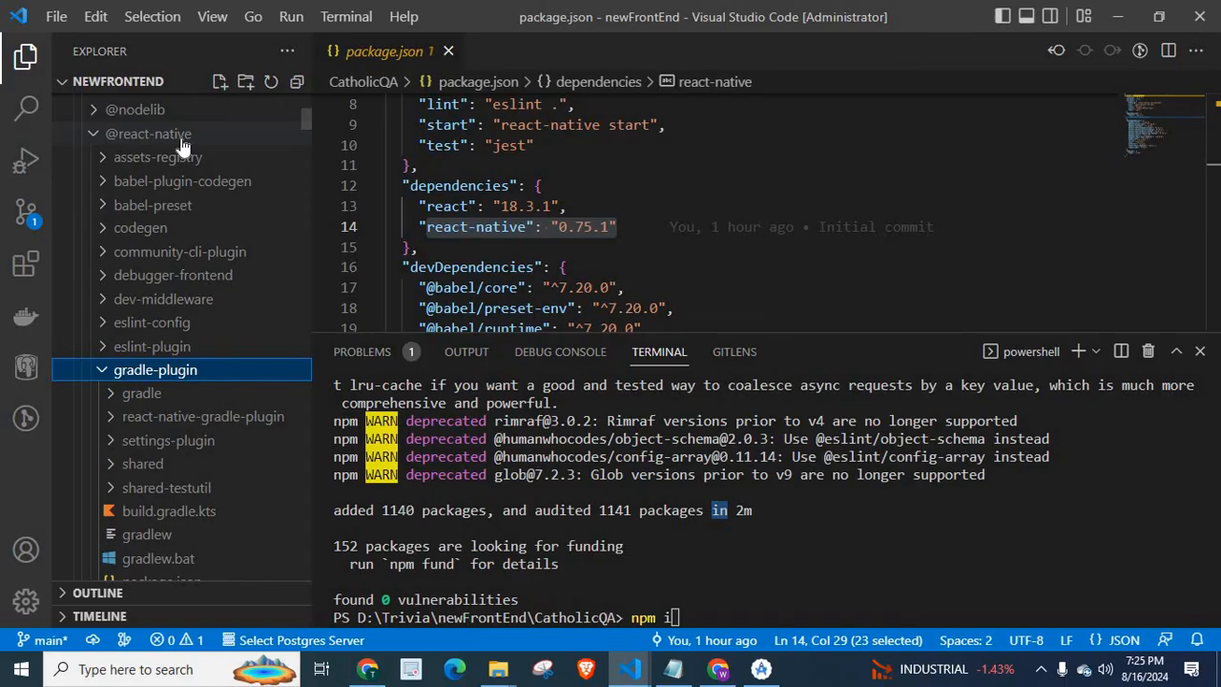
mouse_move(686, 677)
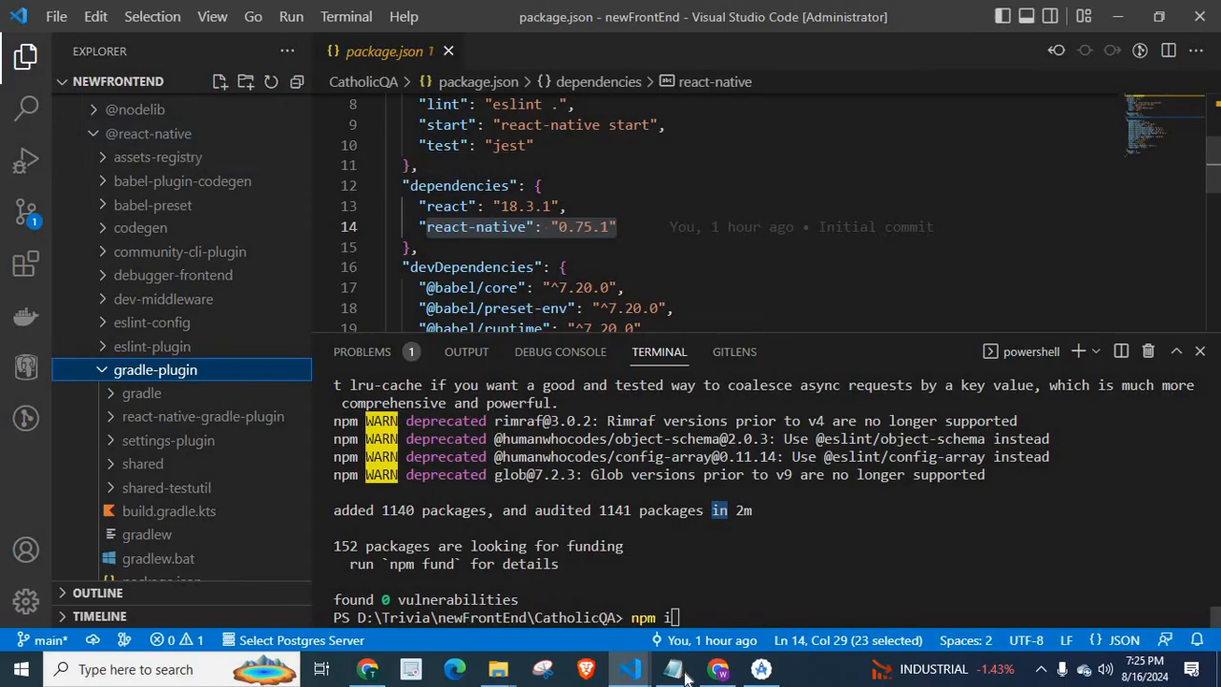